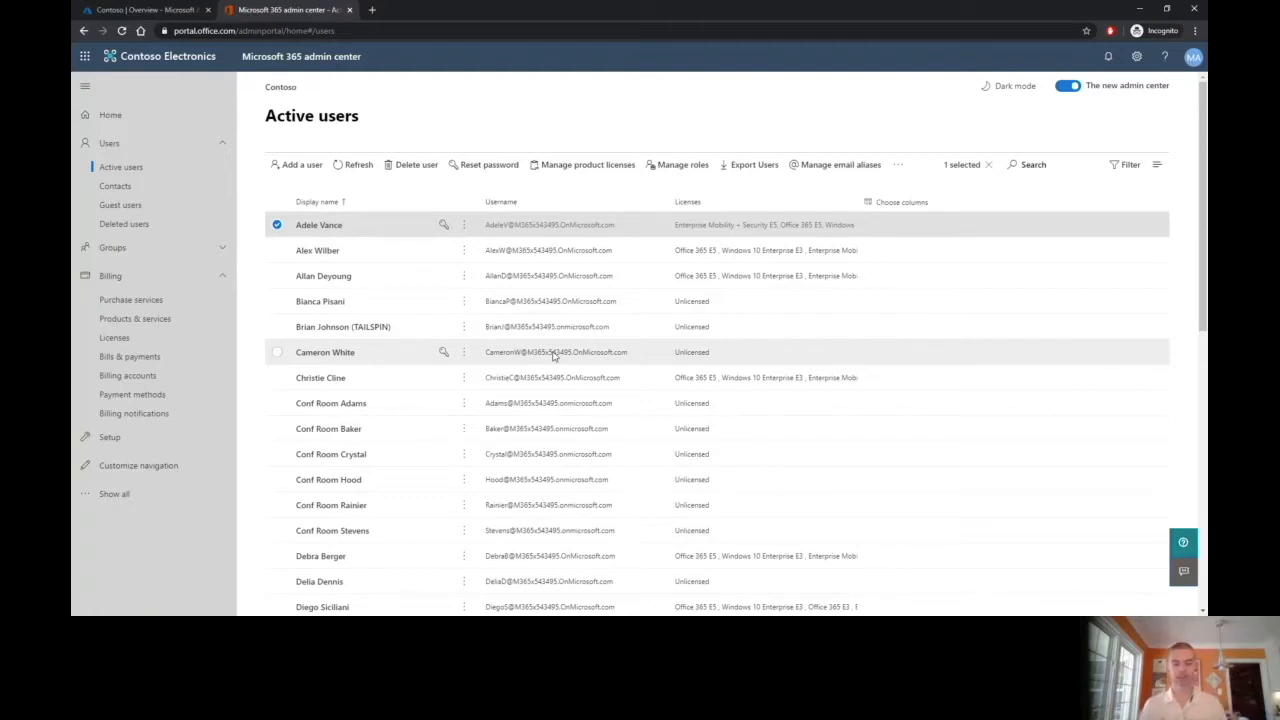
mouse_move(457, 367)
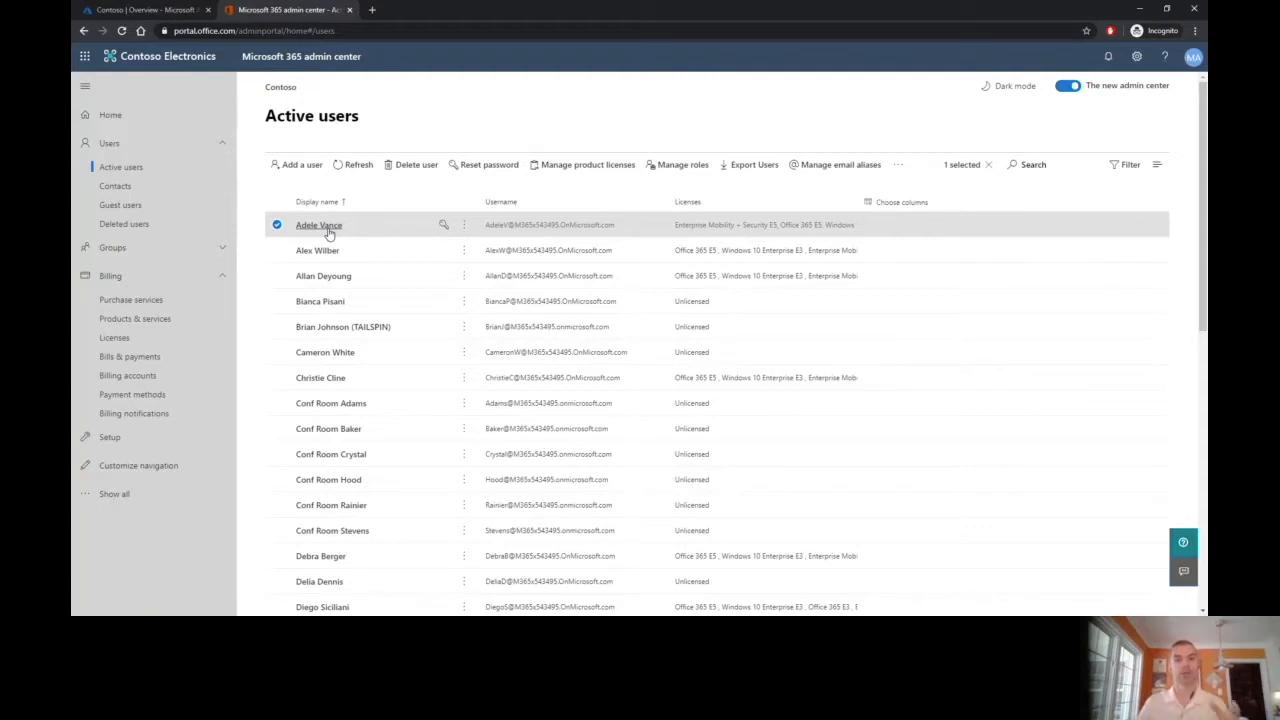
click(319, 225)
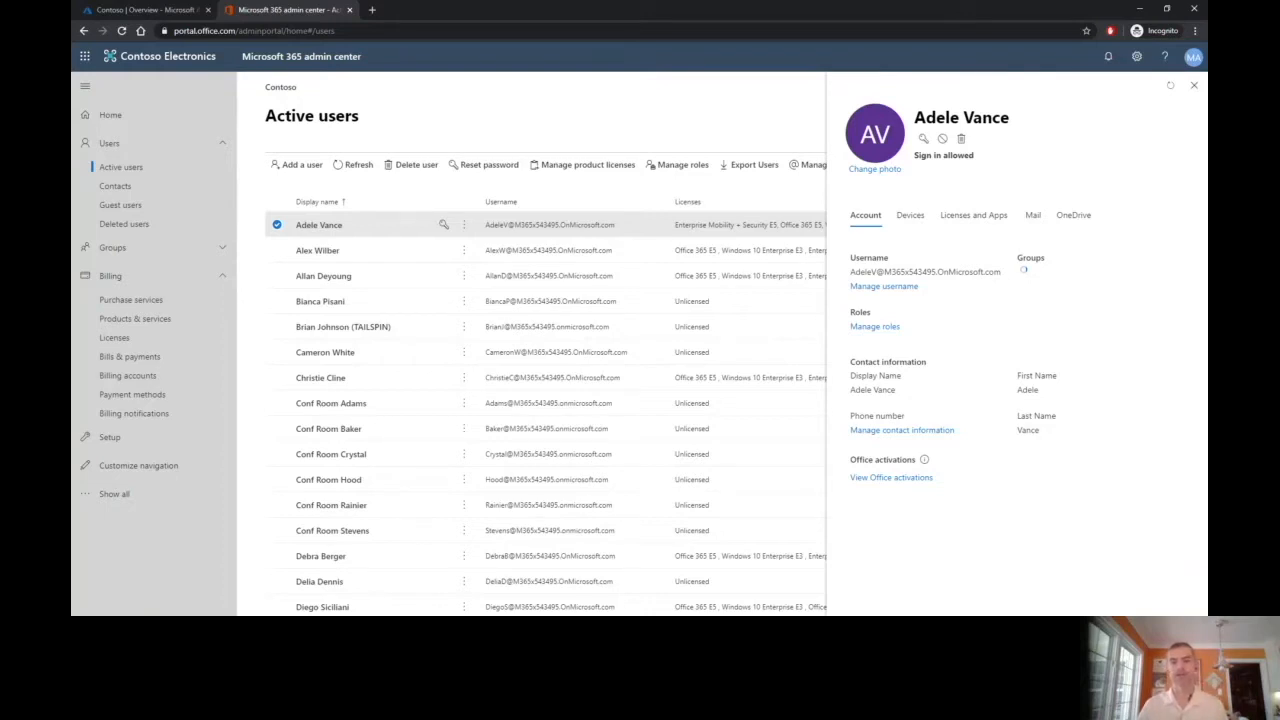
Review Adele Vance's Licenses and Apps, filtering apps by licence, then close her details
click(973, 215)
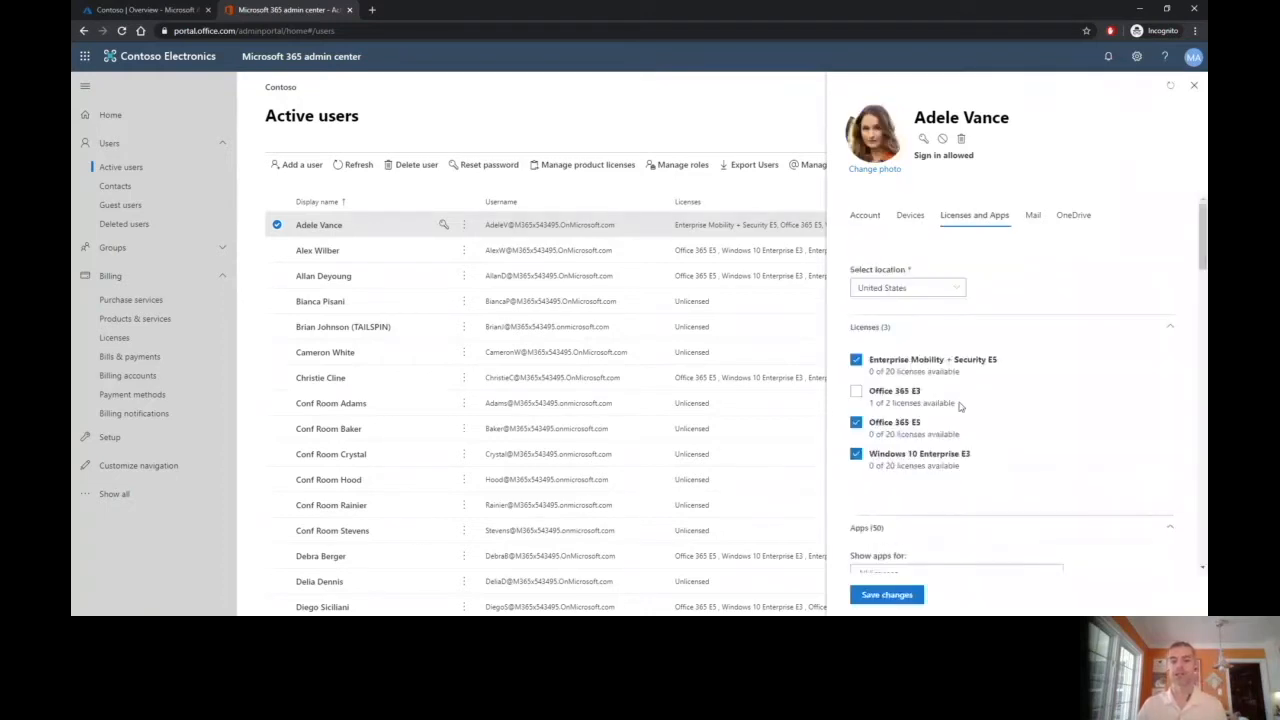
scroll(down, 3)
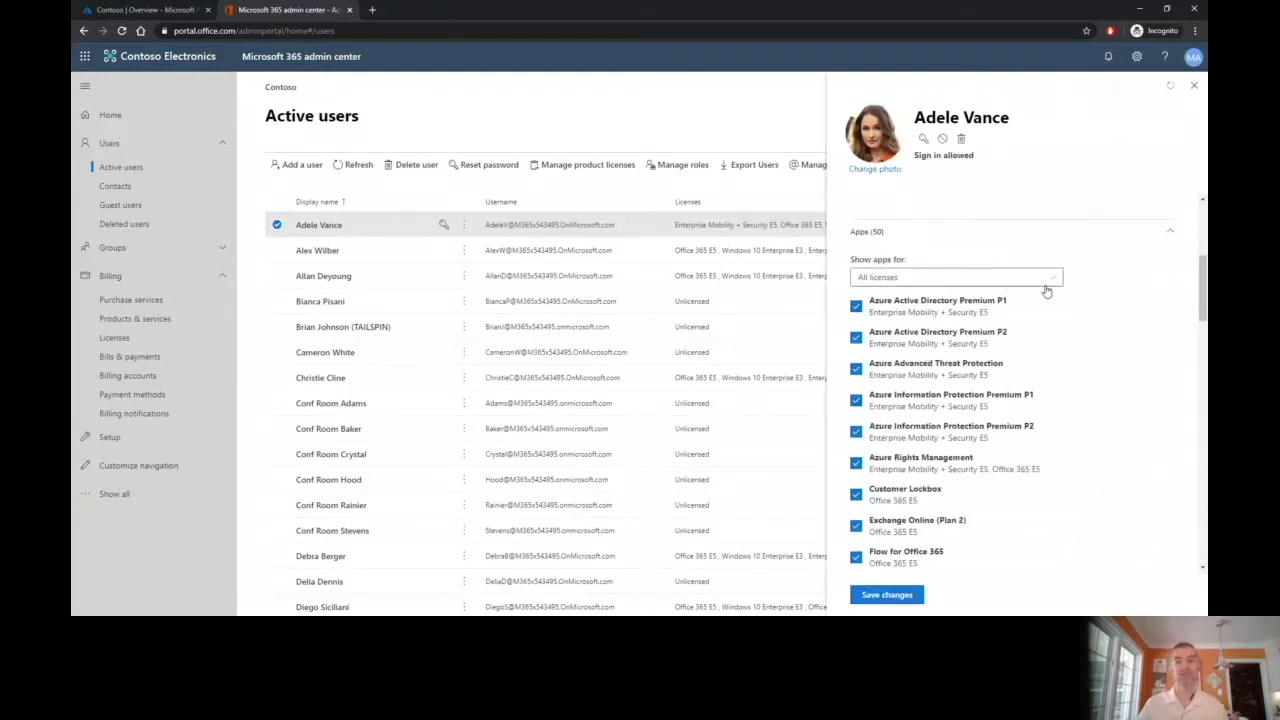
click(955, 277)
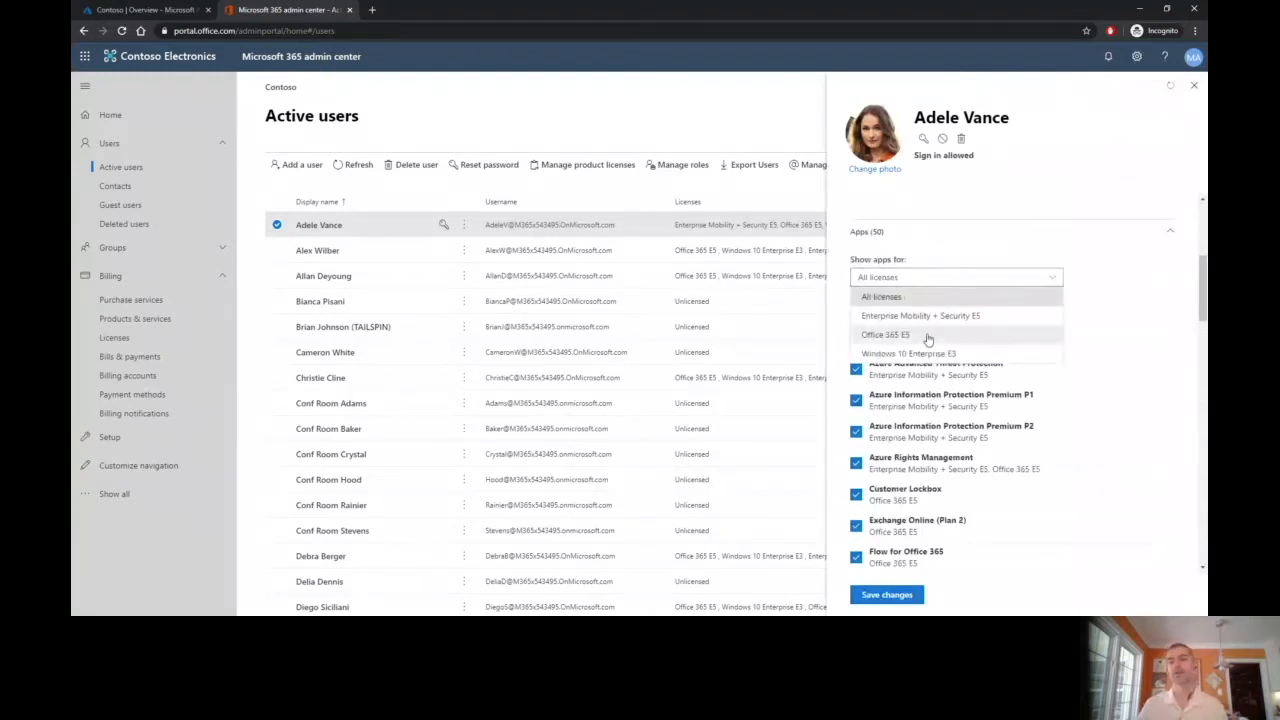
scroll(down, 3)
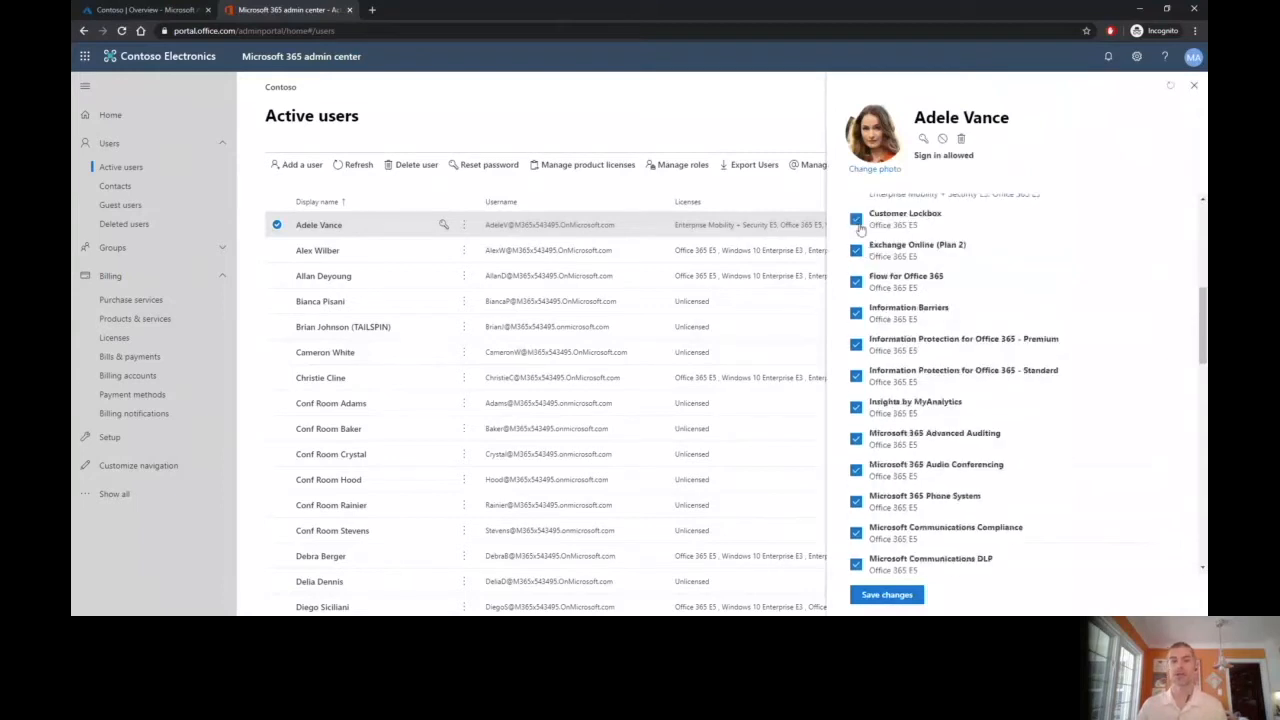
click(855, 218)
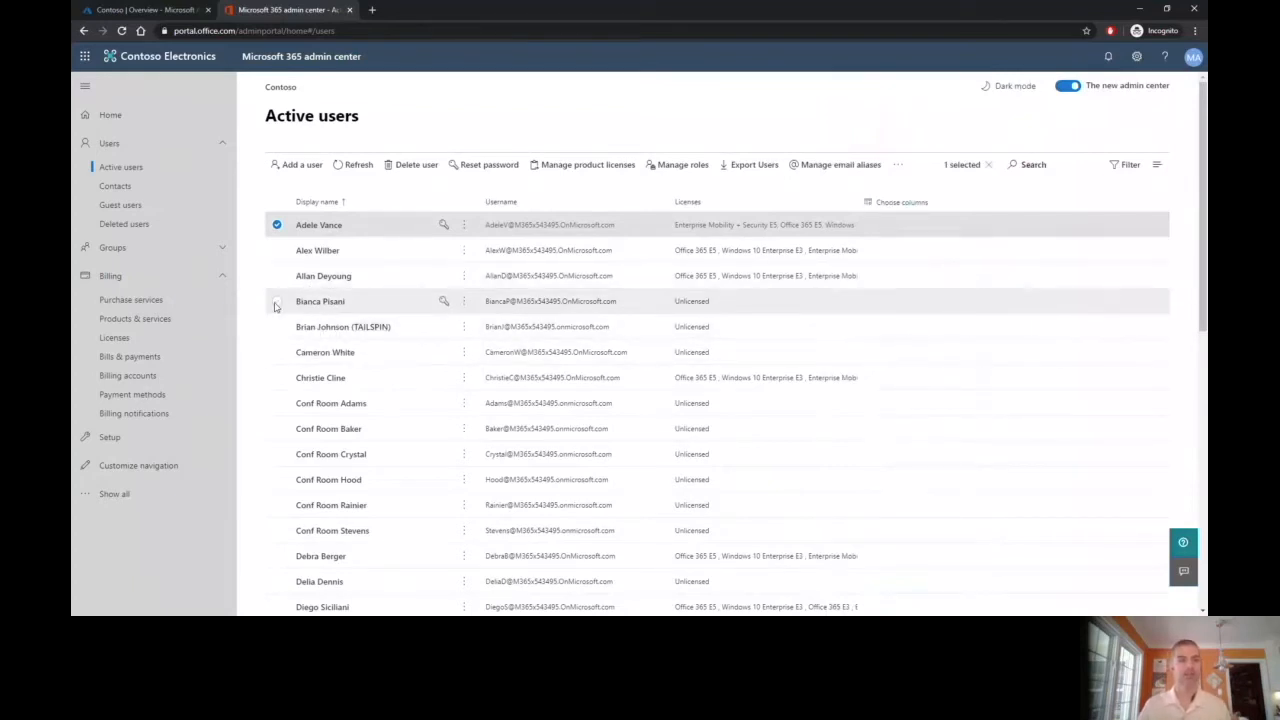
View Billing > Products & services and Licenses, then switch to the Azure AD Contoso overview
click(135, 318)
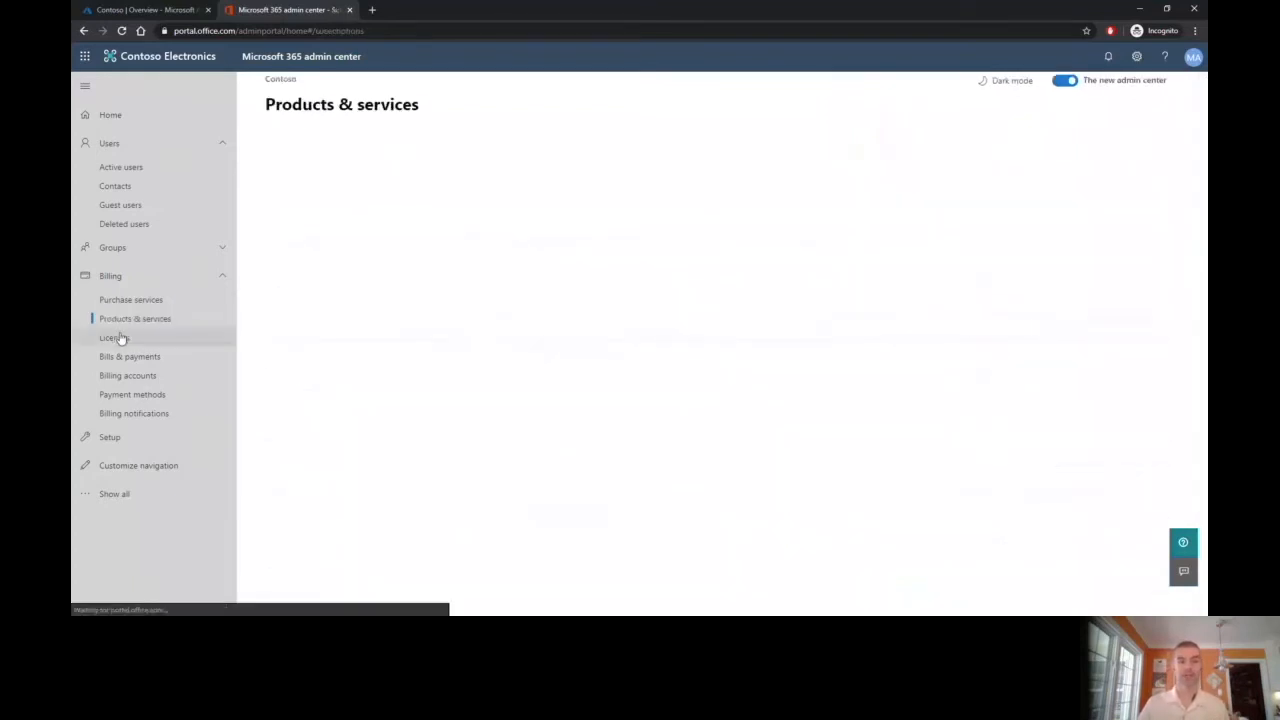
mouse_move(115, 338)
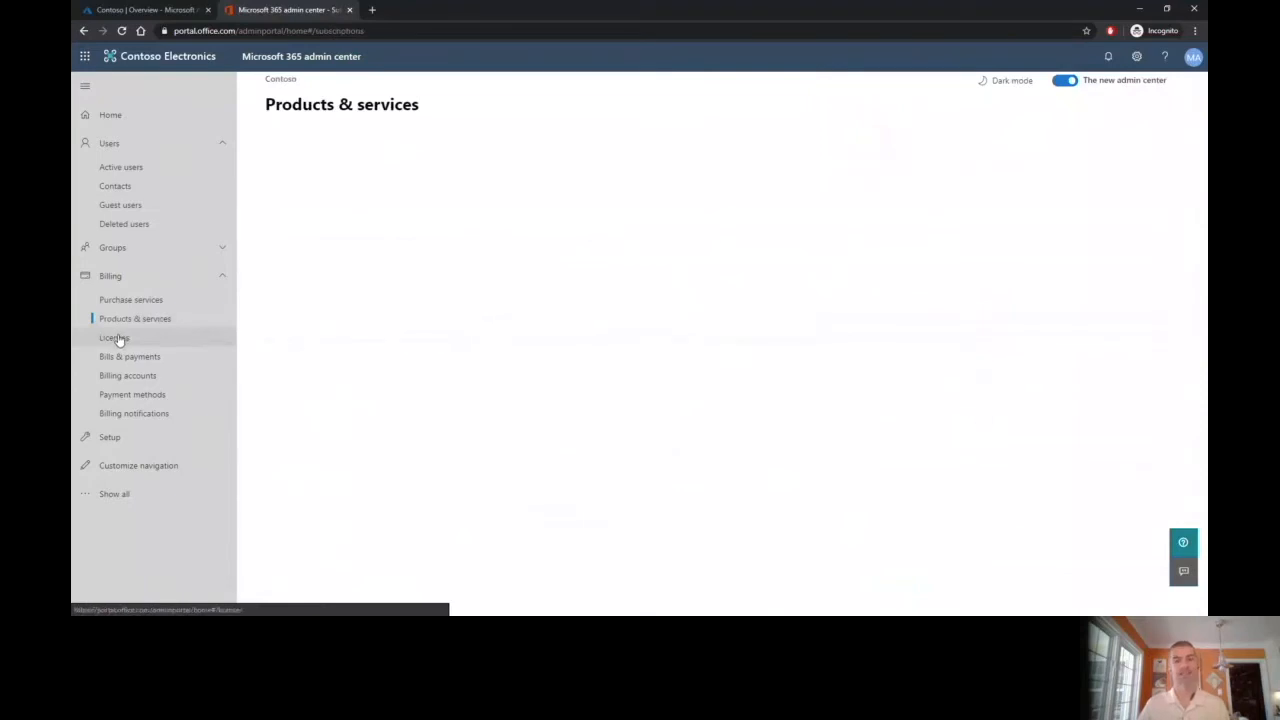
click(114, 338)
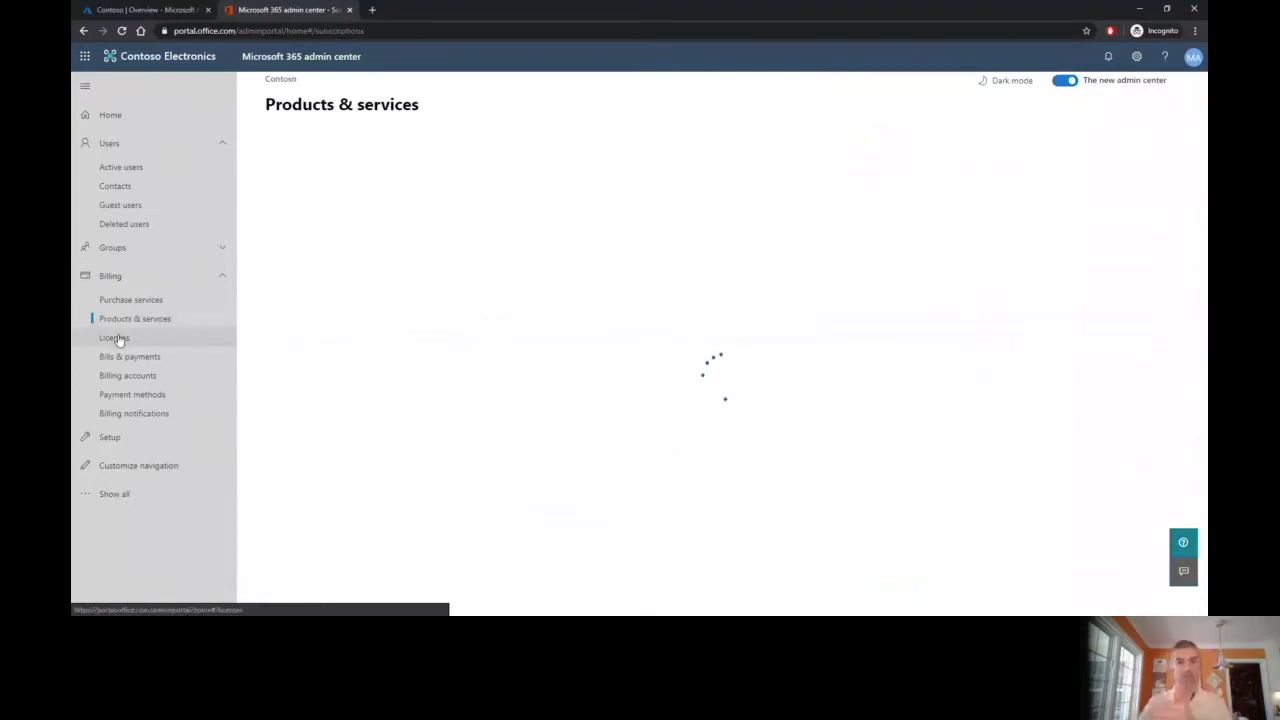
click(114, 337)
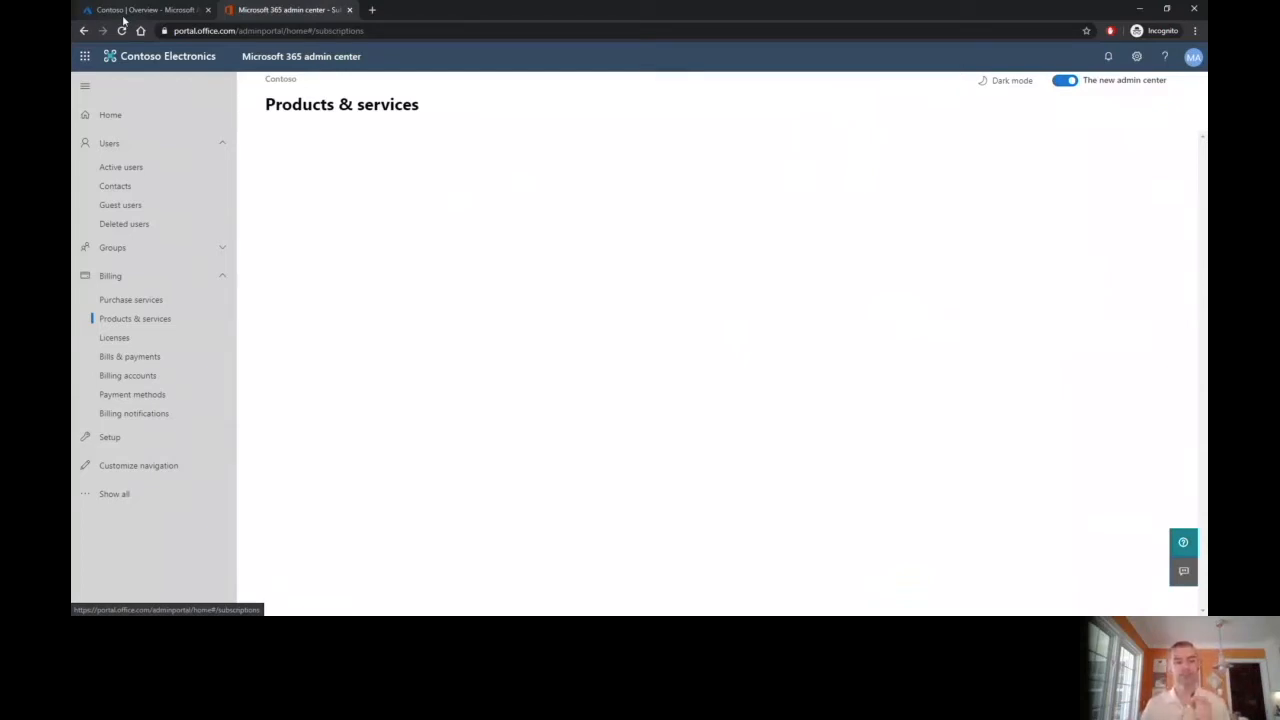
click(145, 9)
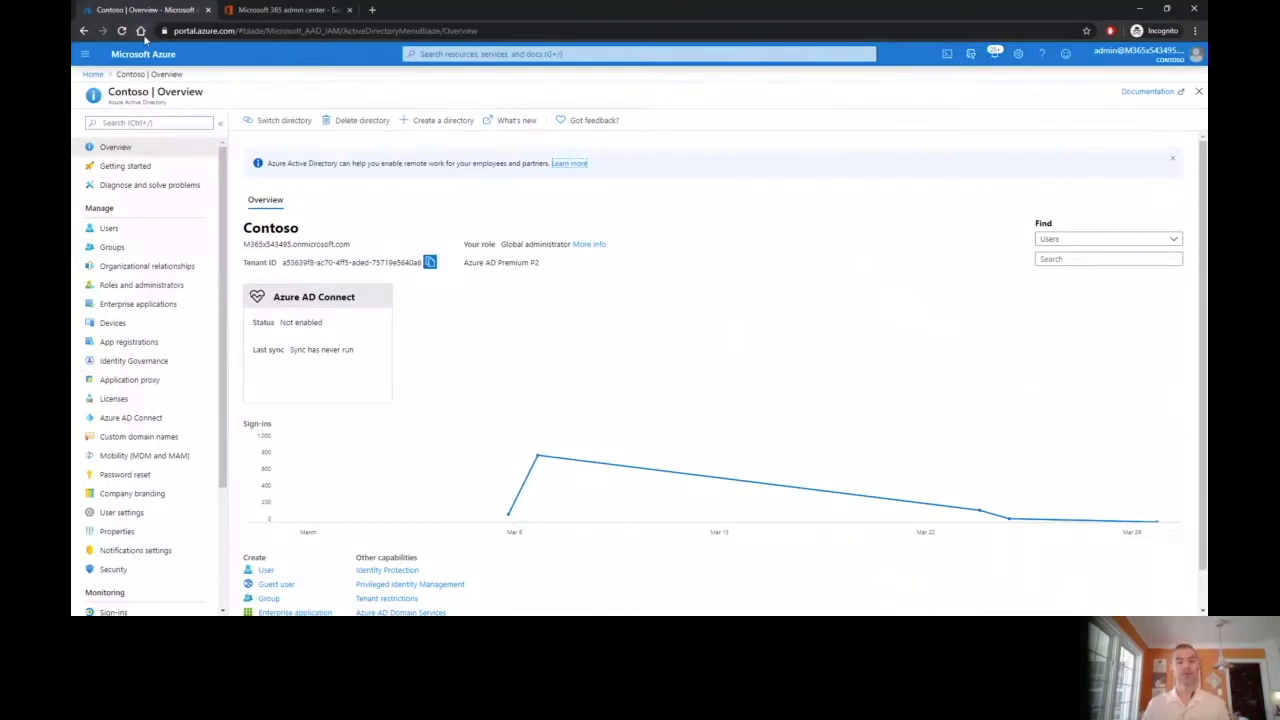
Open the sg-all dynamic security group from the All groups list
click(111, 247)
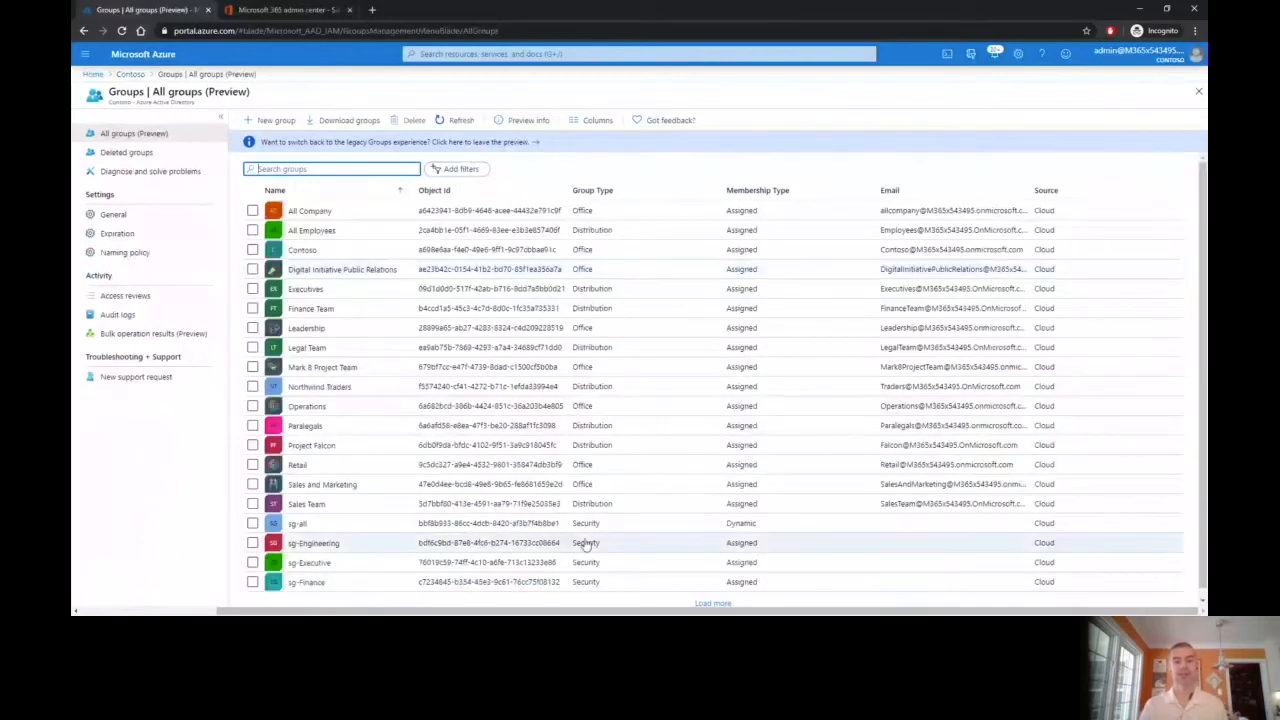
mouse_move(476, 552)
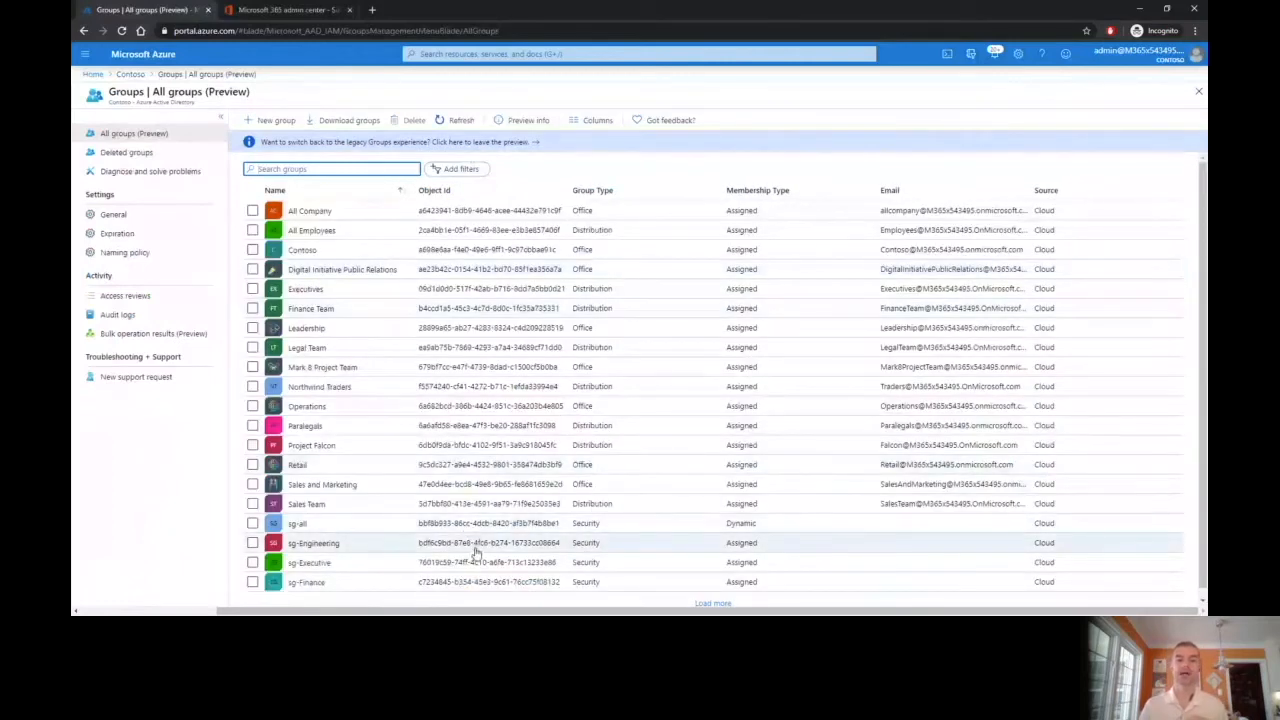
click(297, 523)
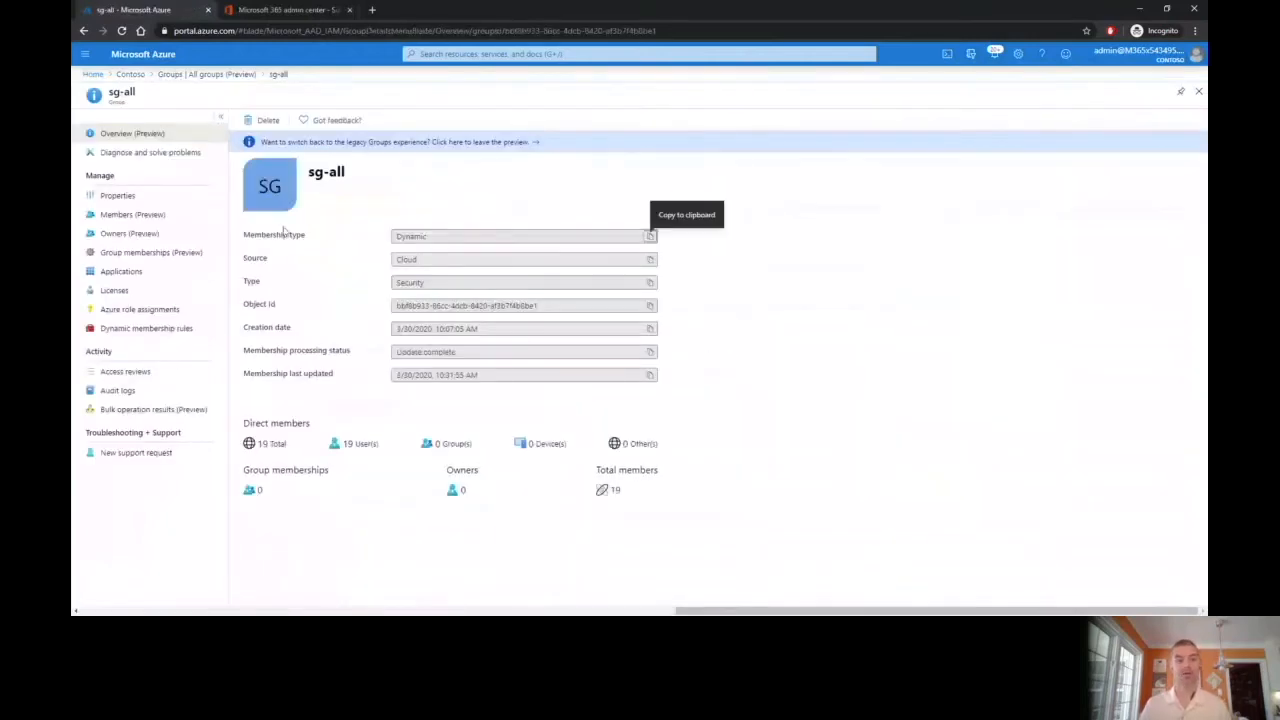
mouse_move(487, 487)
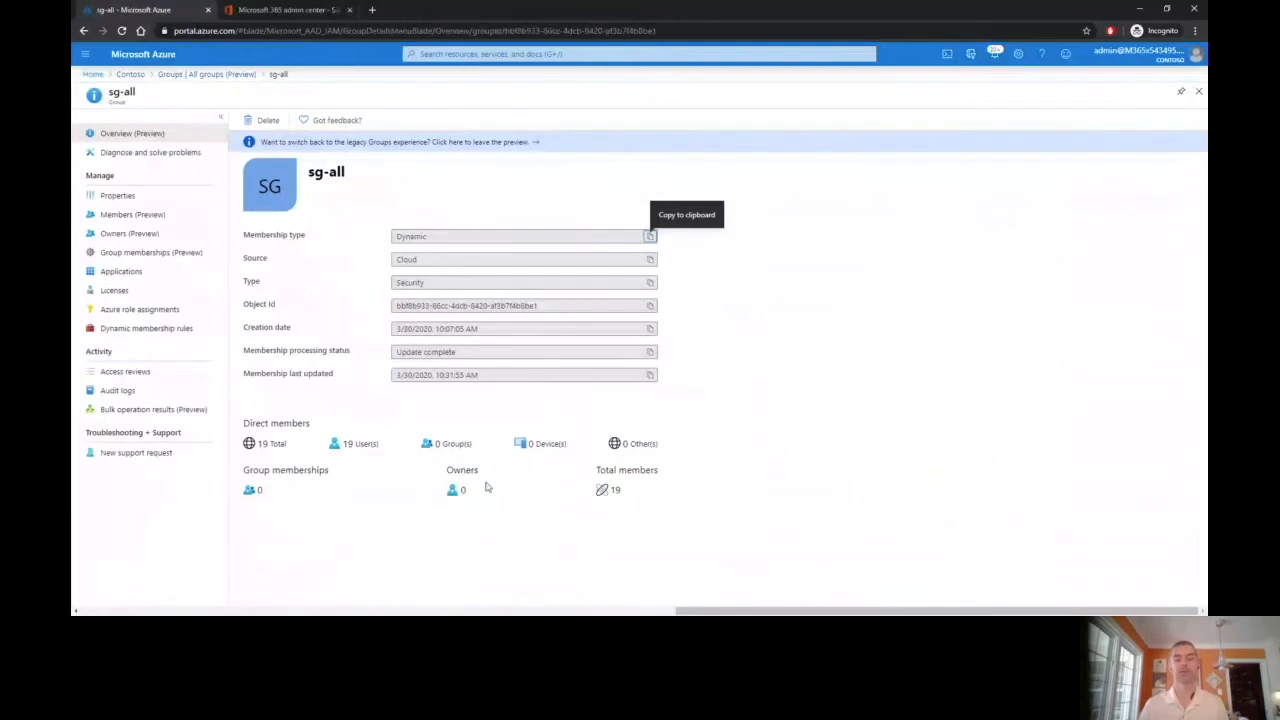
Inspect sg-all's dynamic membership rule syntax, then show its Members (Preview) list
click(146, 328)
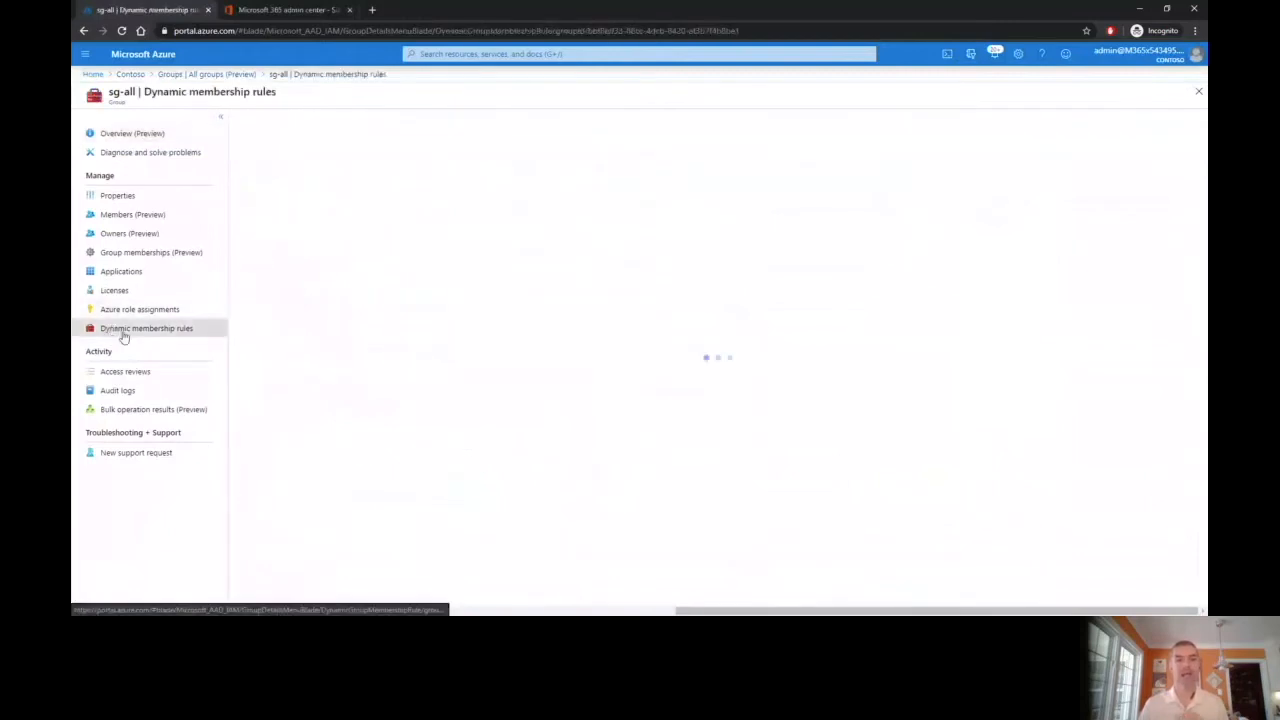
click(146, 328)
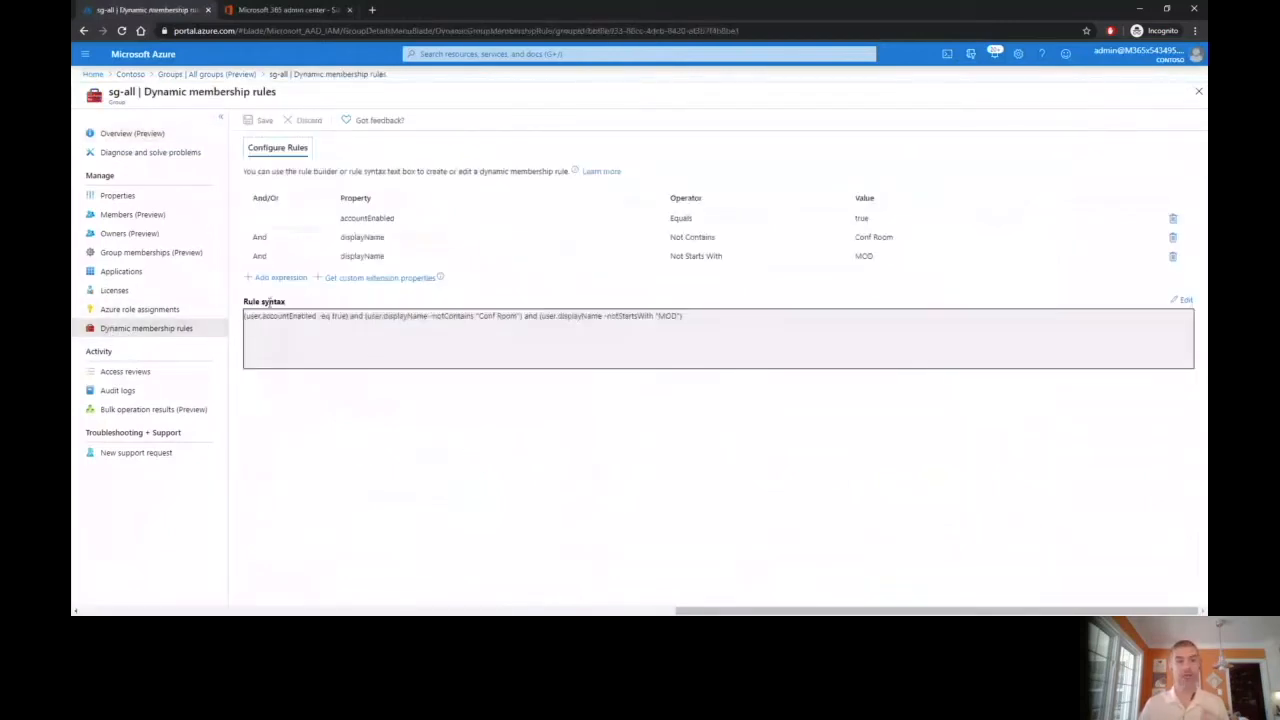
click(488, 316)
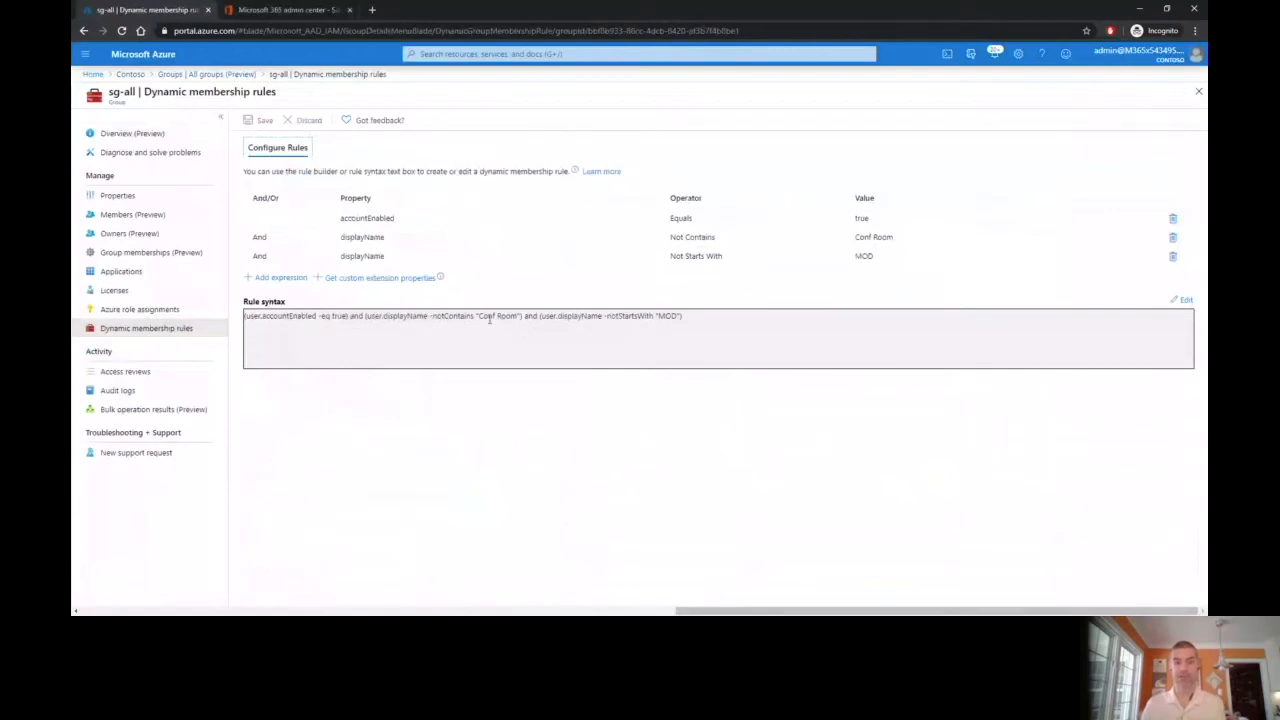
mouse_move(513, 325)
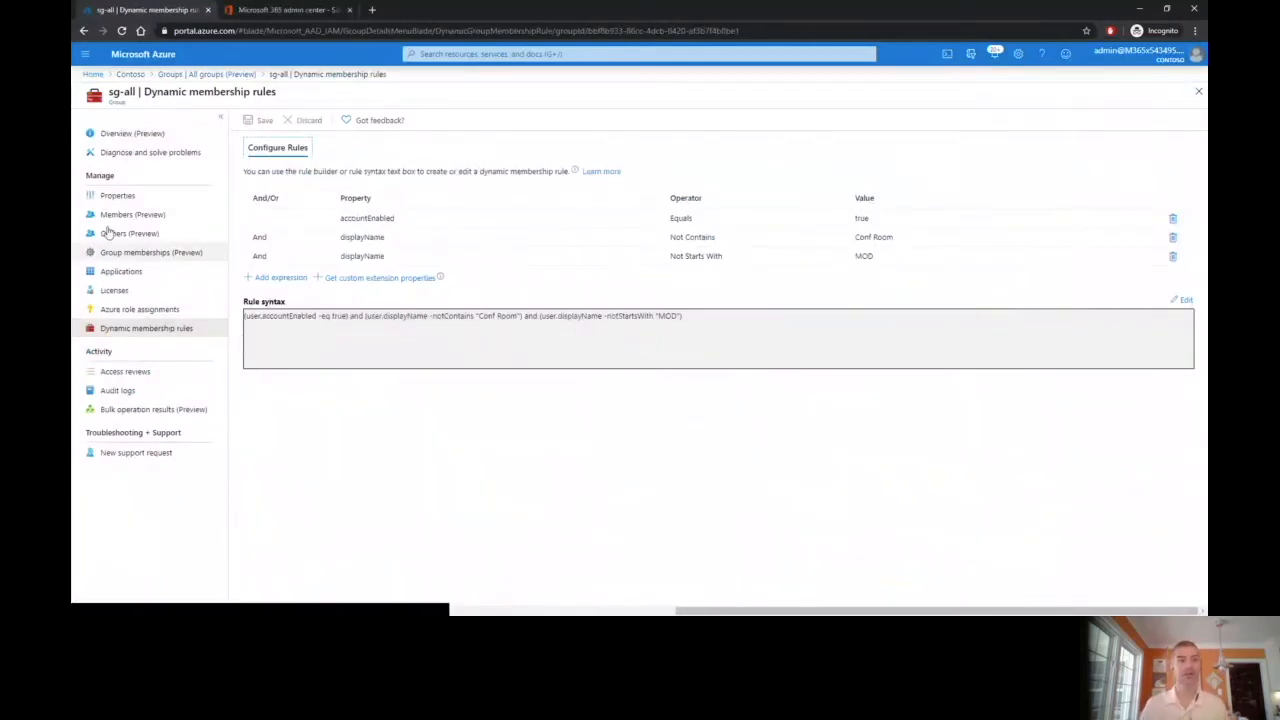
click(132, 214)
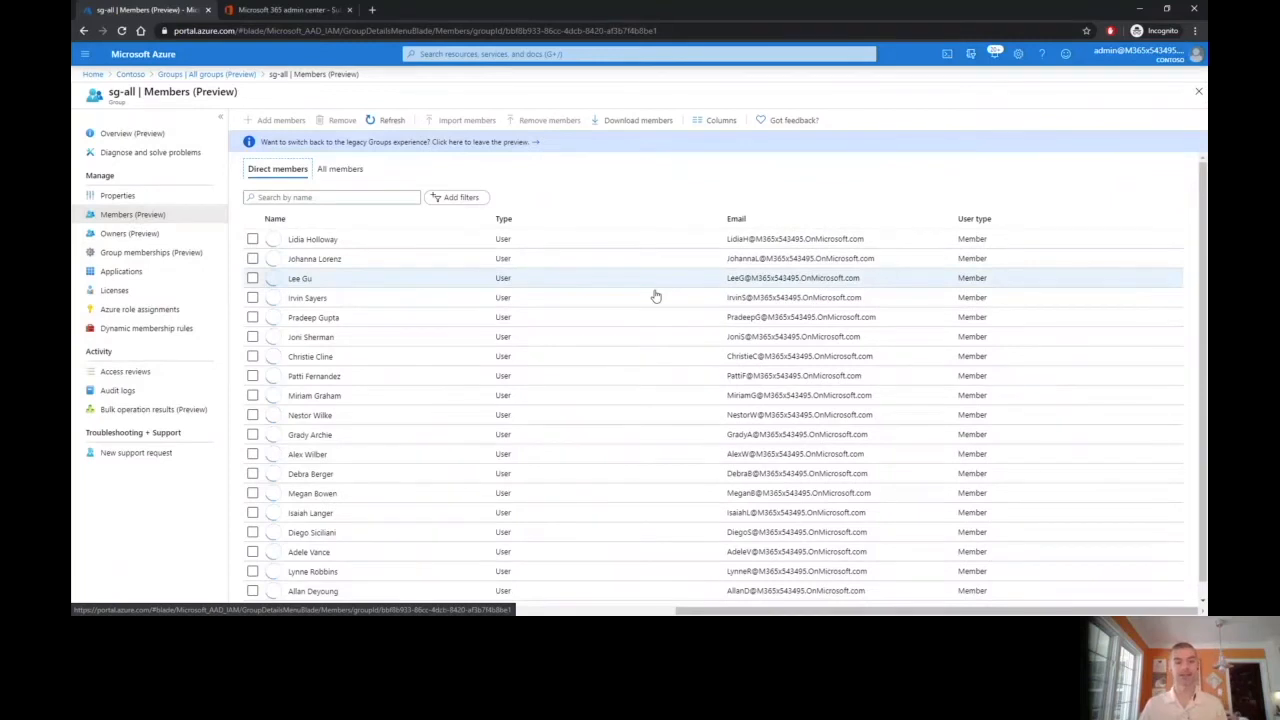
click(114, 290)
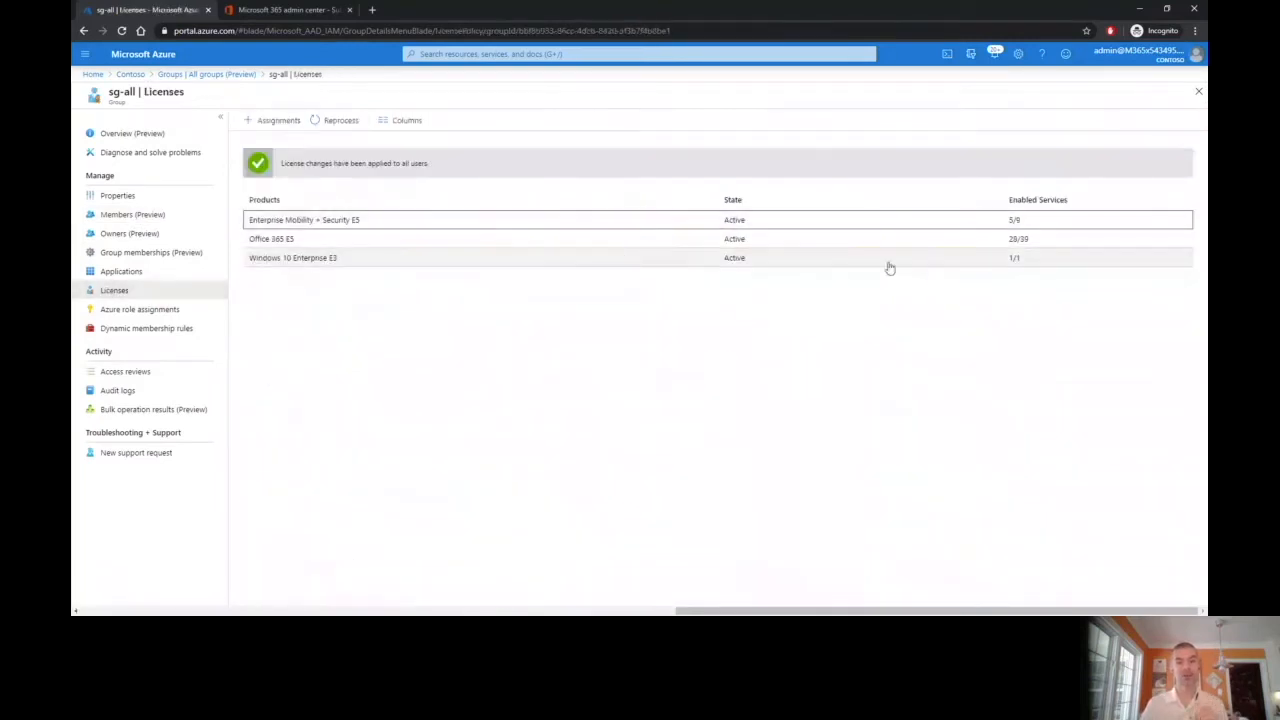
click(271, 238)
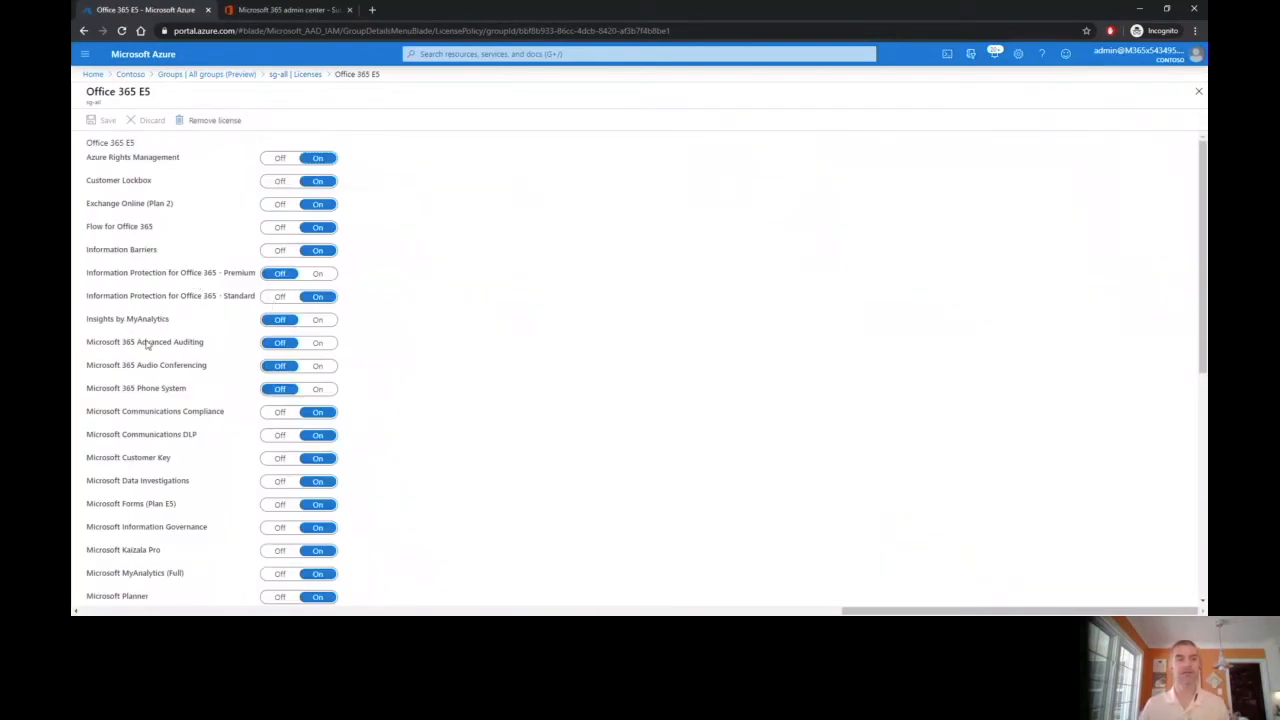
scroll(down, 3)
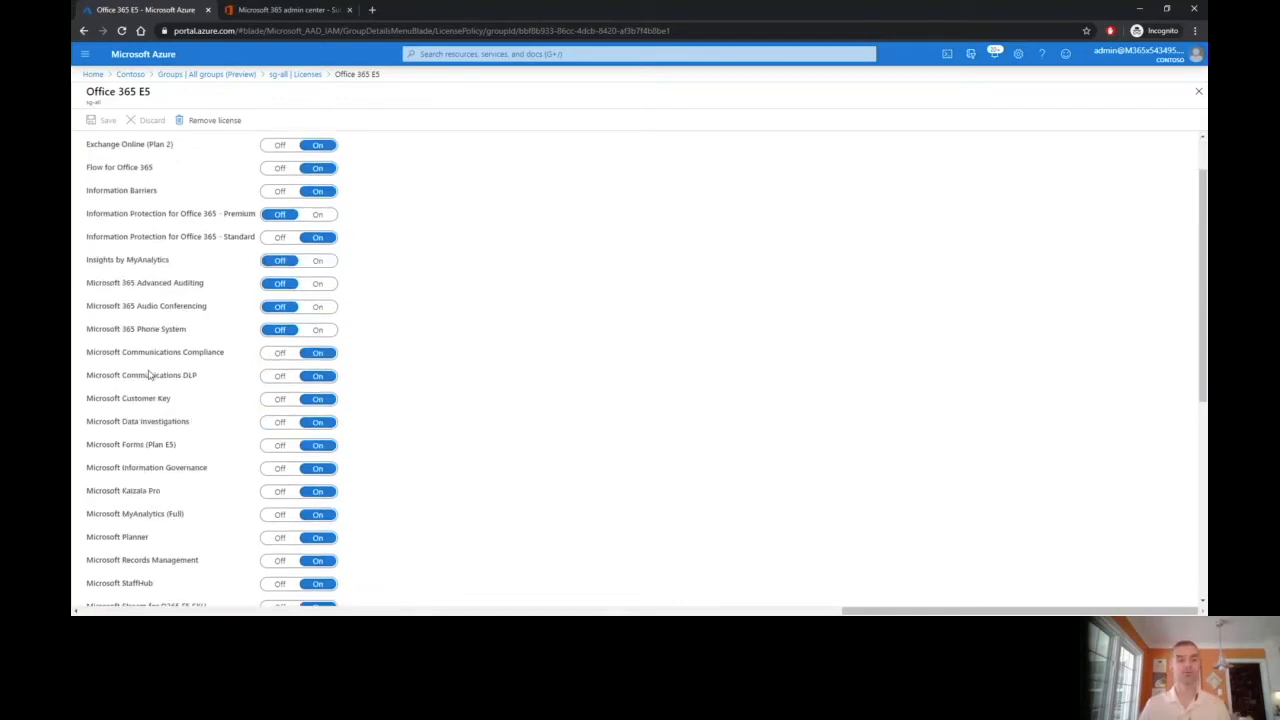
scroll(down, 3)
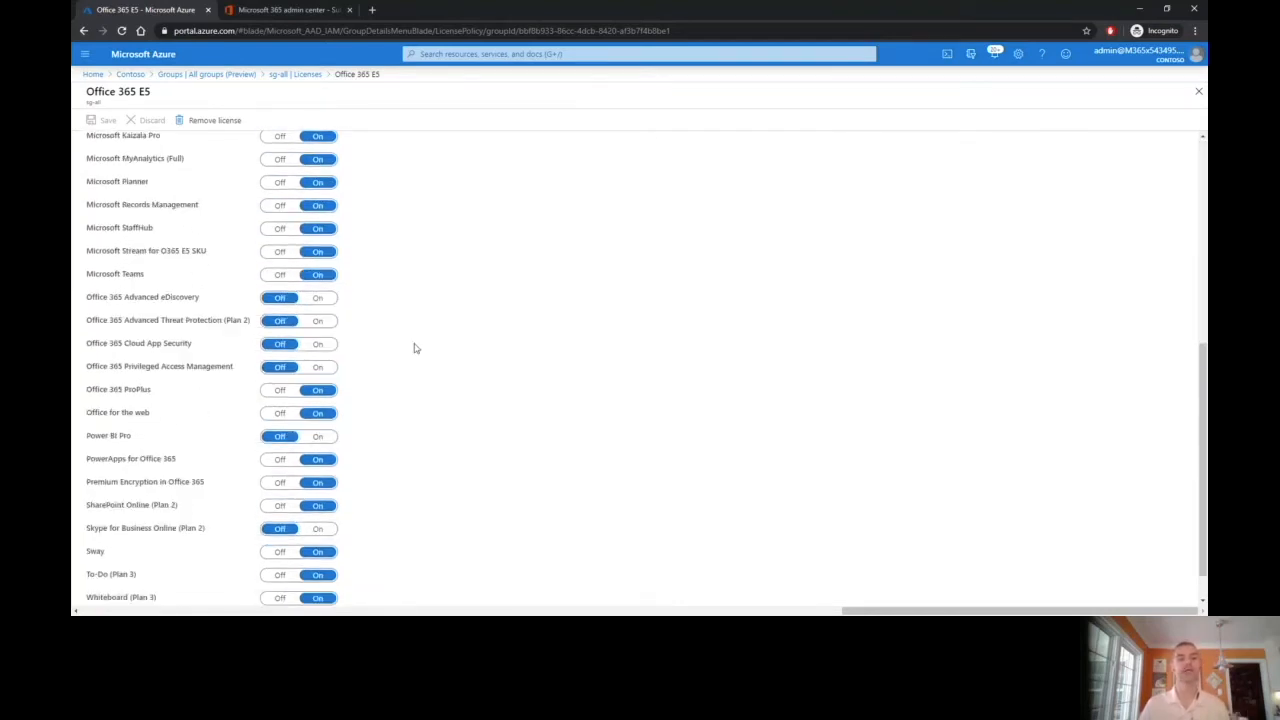
scroll(up, 3)
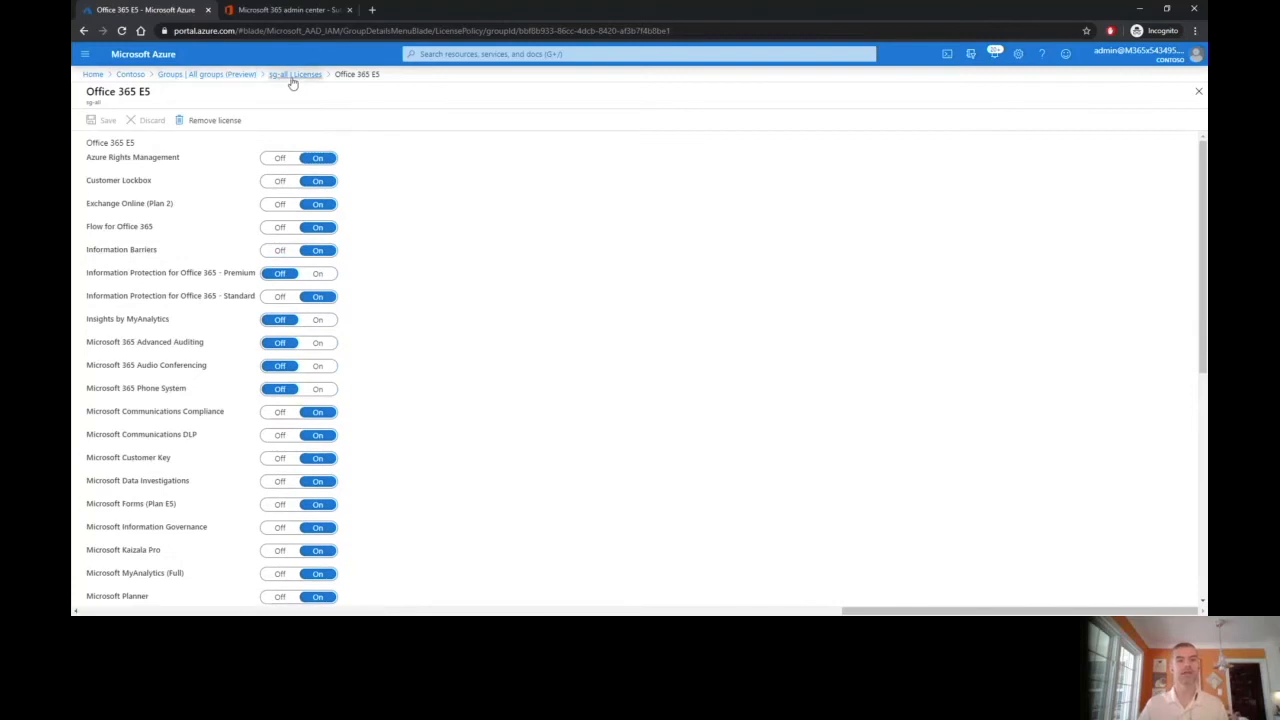
click(103, 120)
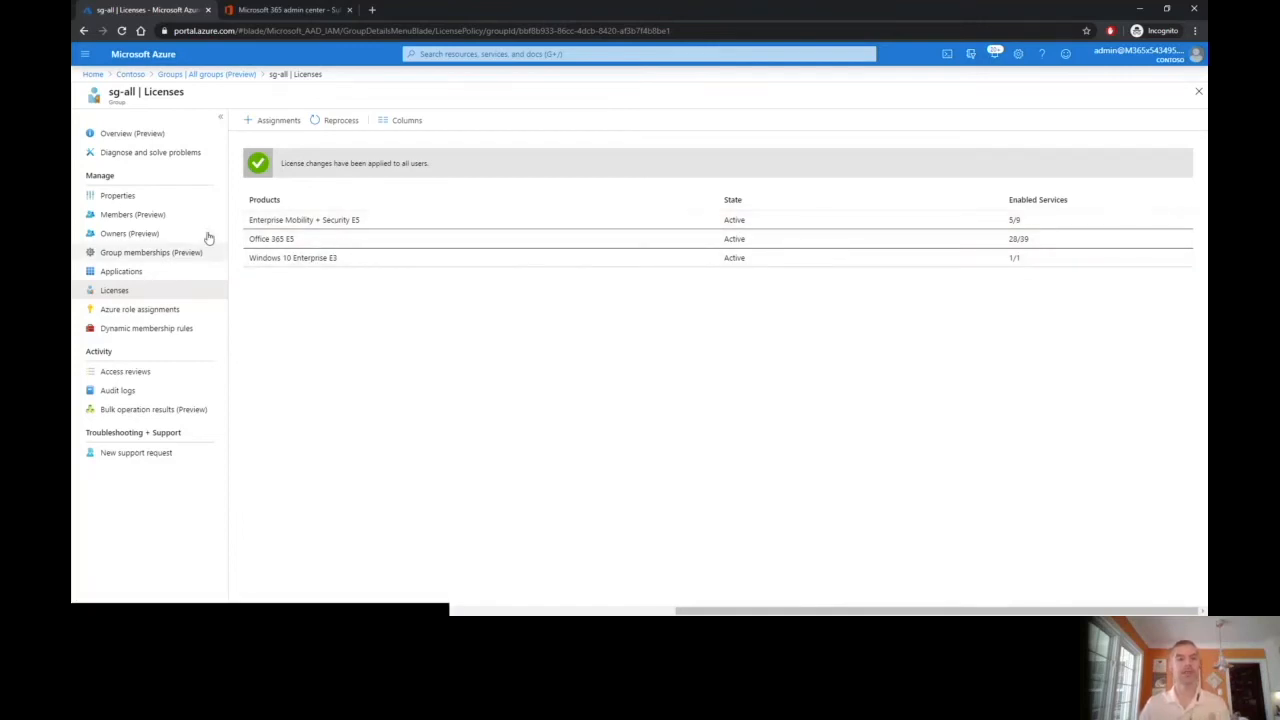
Open member Megan Bowen's Licenses page showing three products inherited from sg-all
click(132, 214)
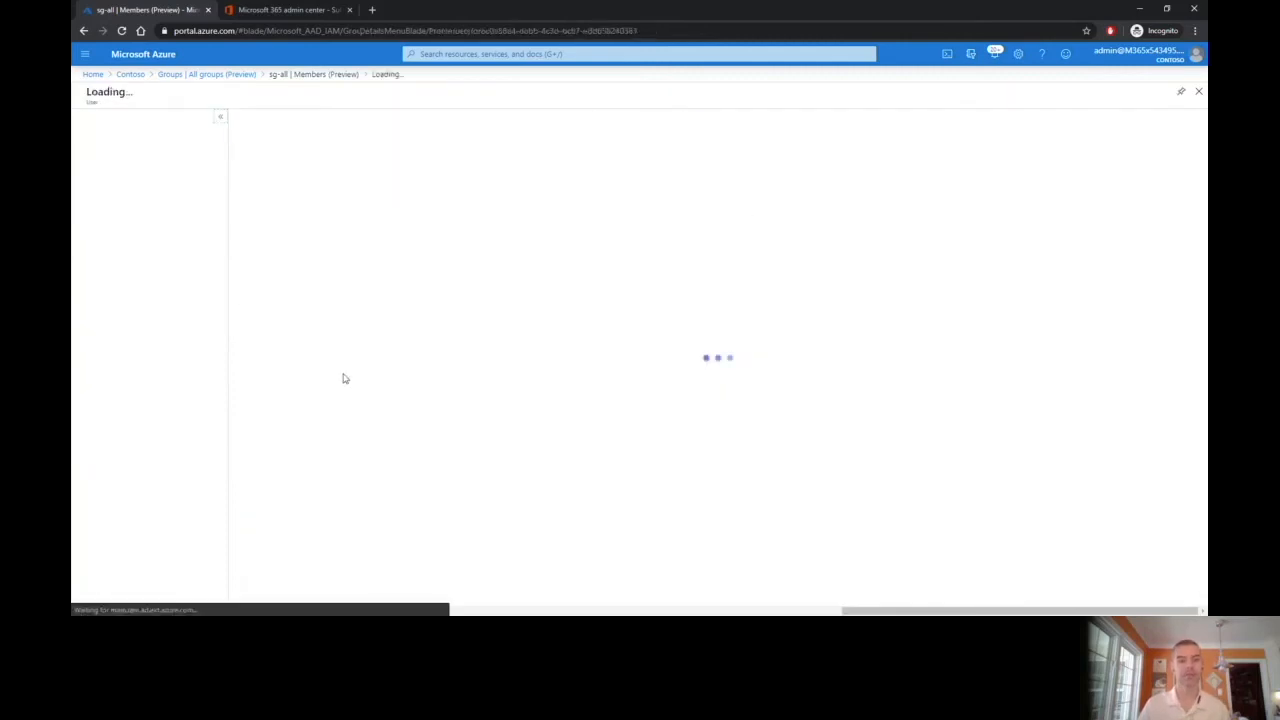
click(114, 252)
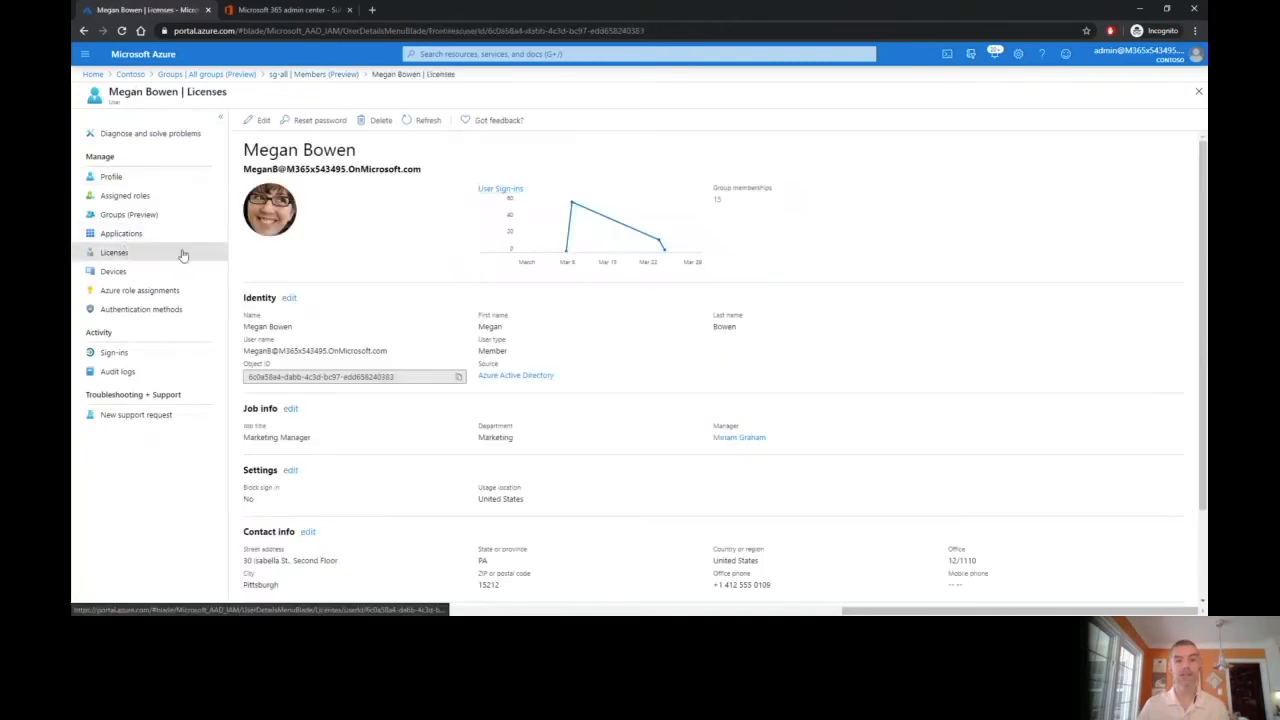
click(114, 252)
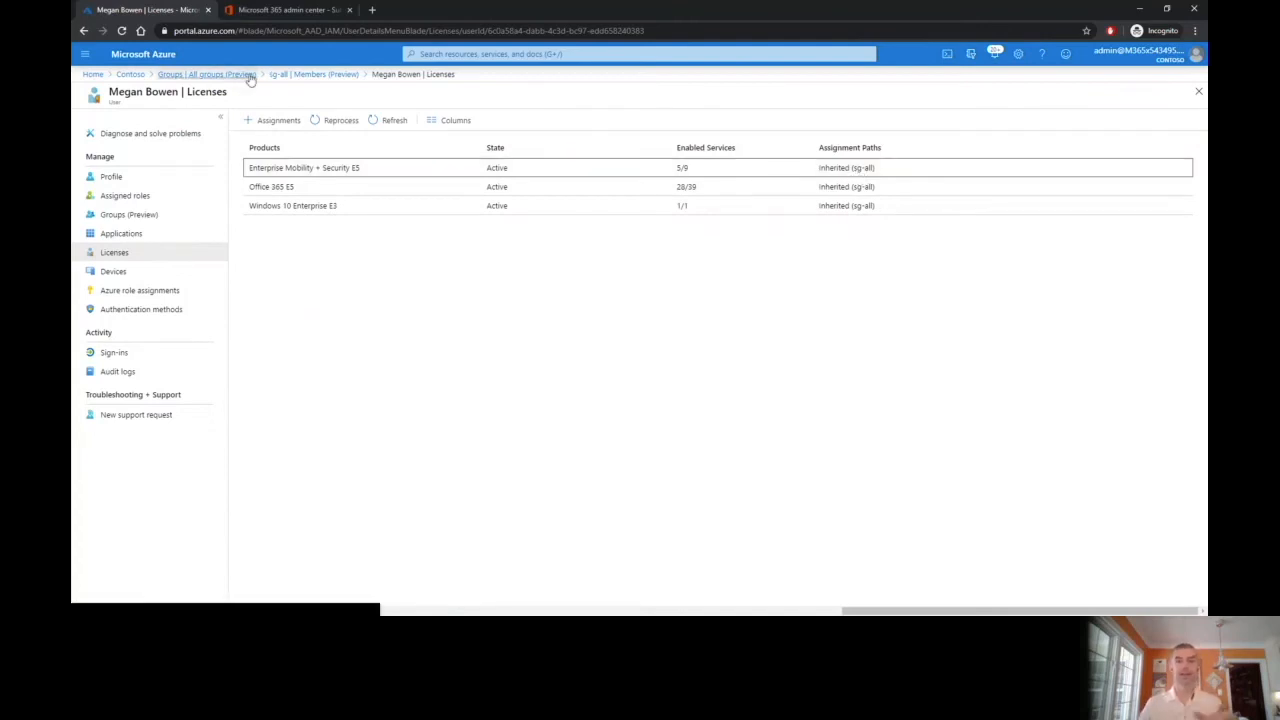
mouse_move(207, 74)
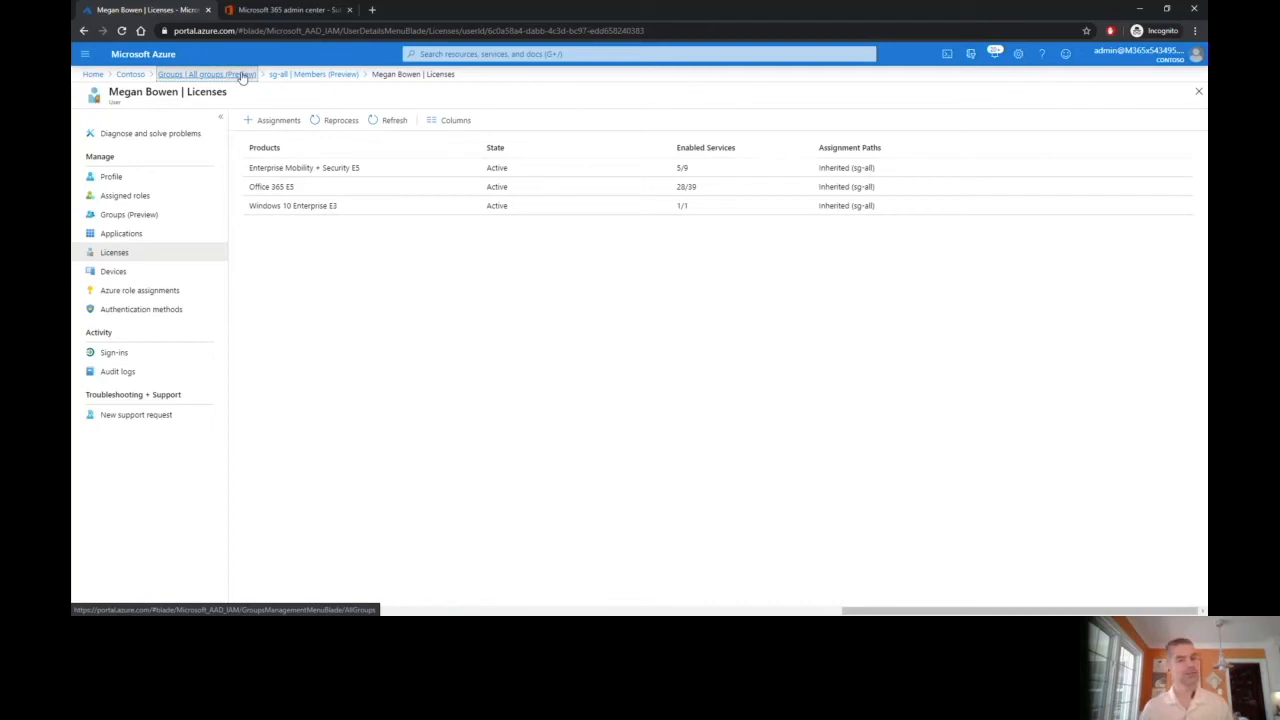
Navigate from All groups to sg-Engineering and view its Licenses
click(190, 74)
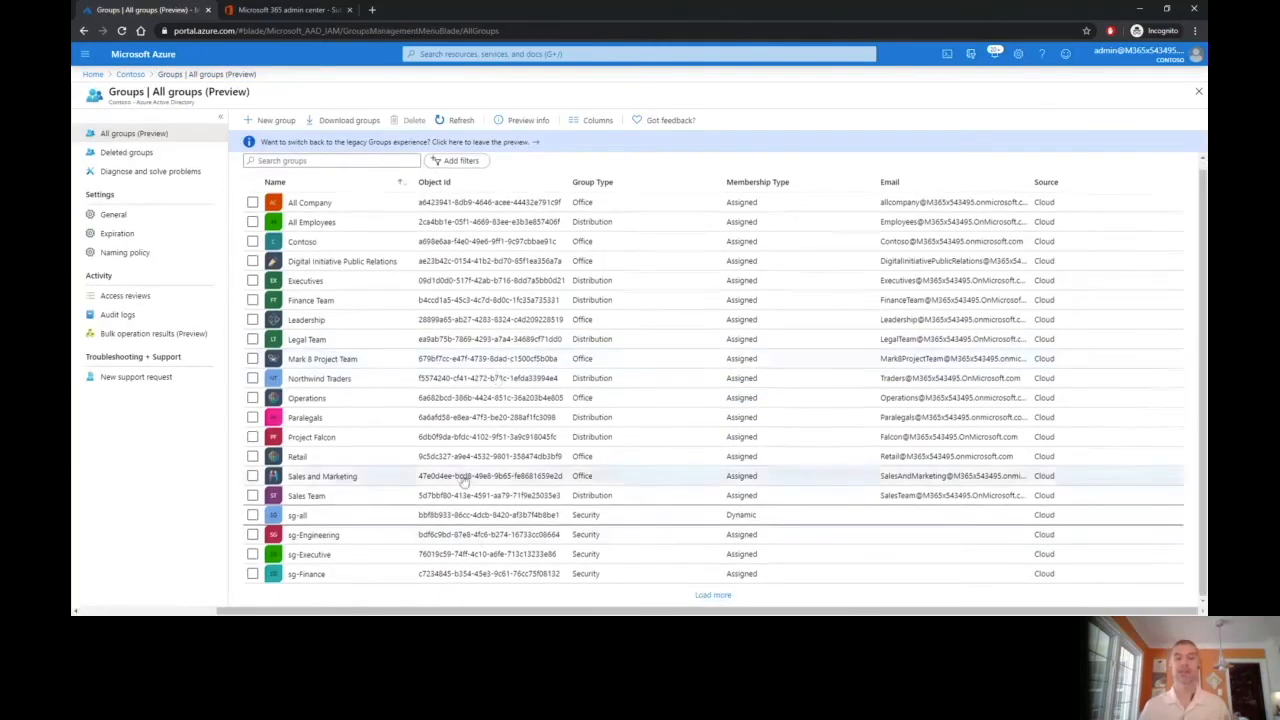
click(322, 475)
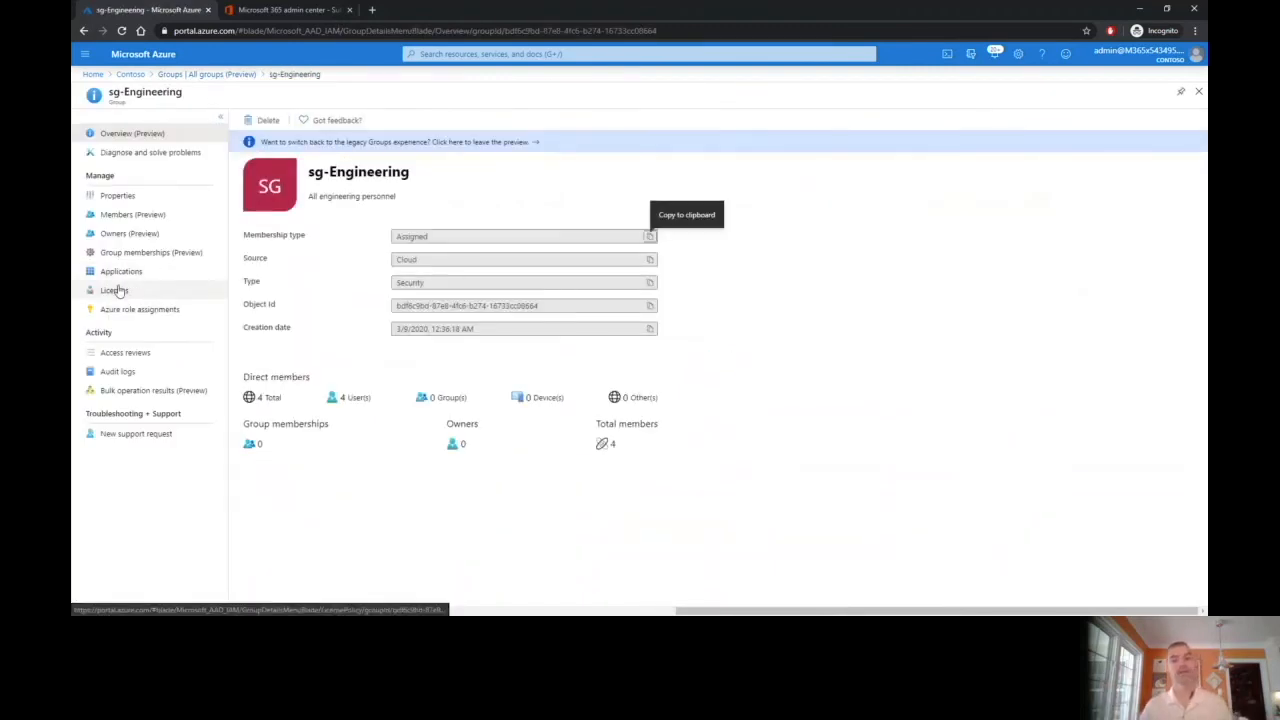
click(114, 290)
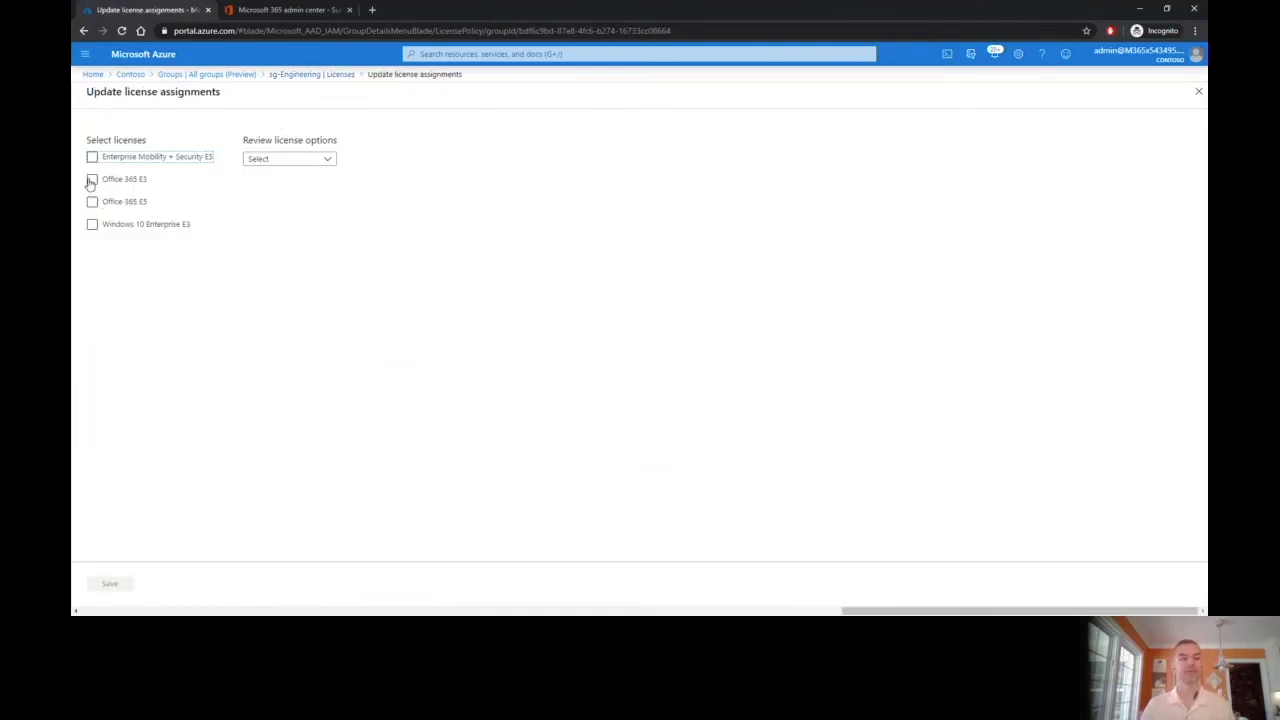
Assign Office 365 E3 with all services to sg-Engineering and save the assignment
click(92, 179)
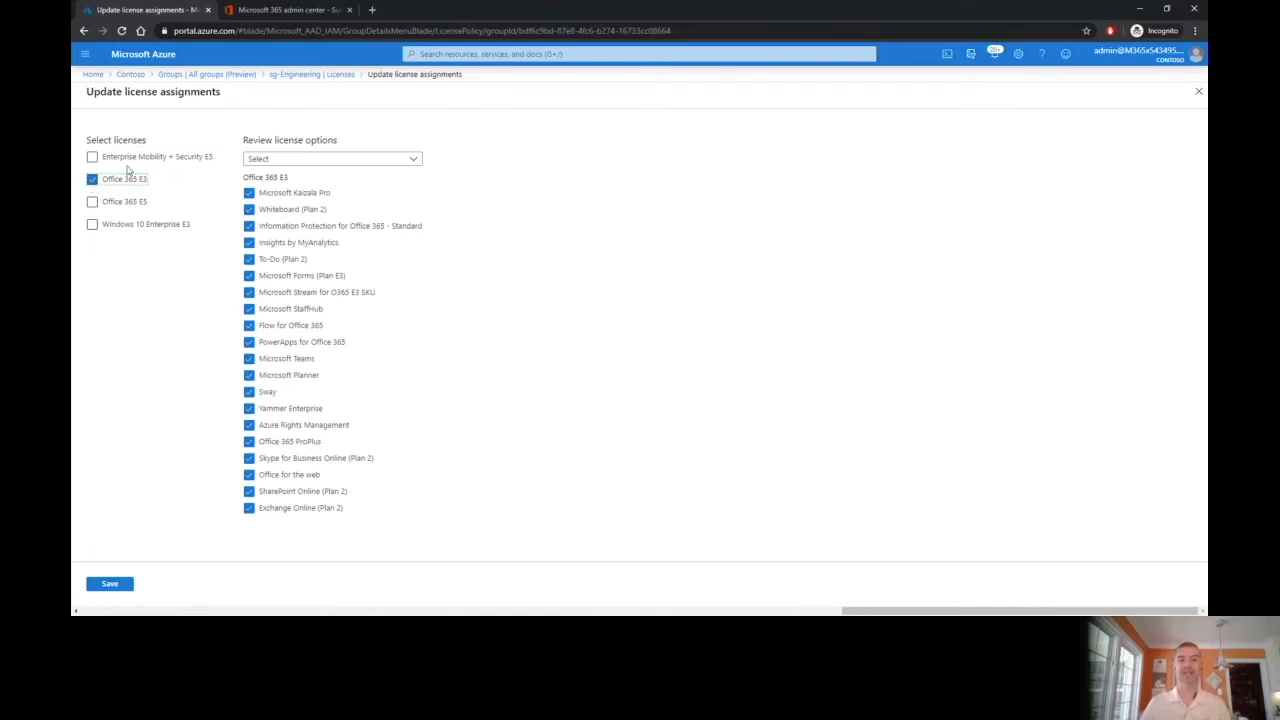
click(110, 583)
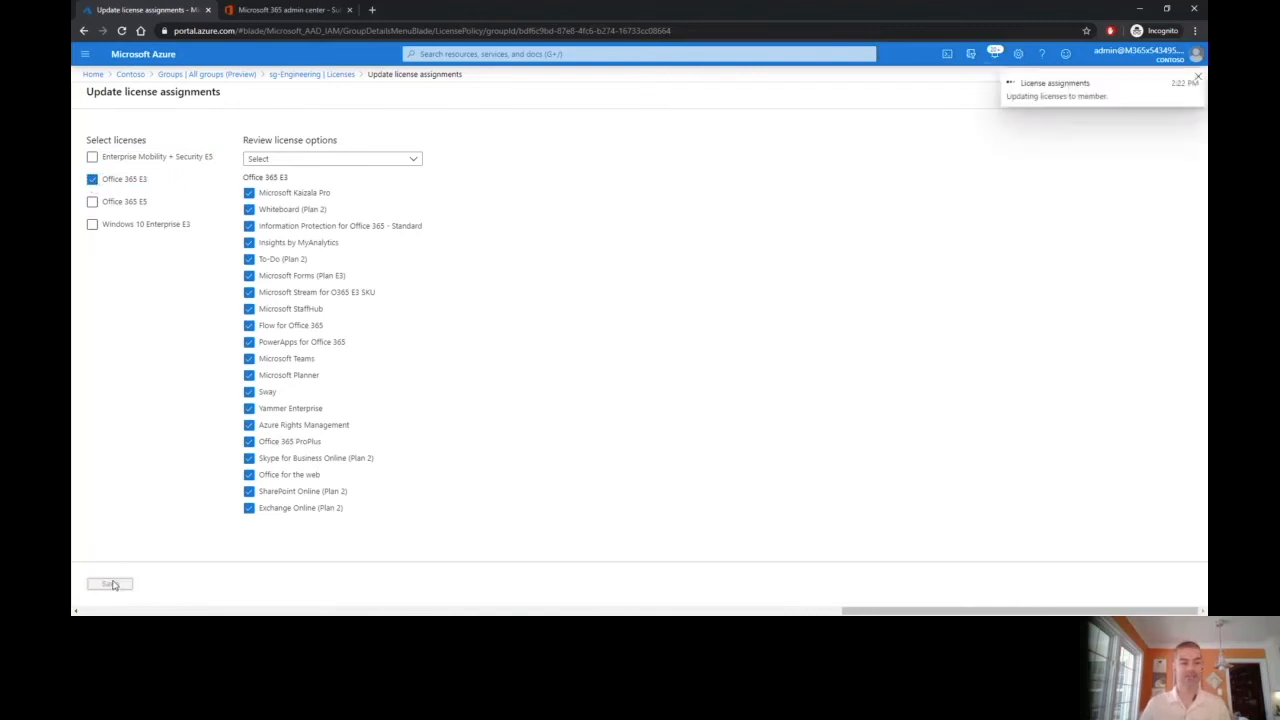
click(109, 584)
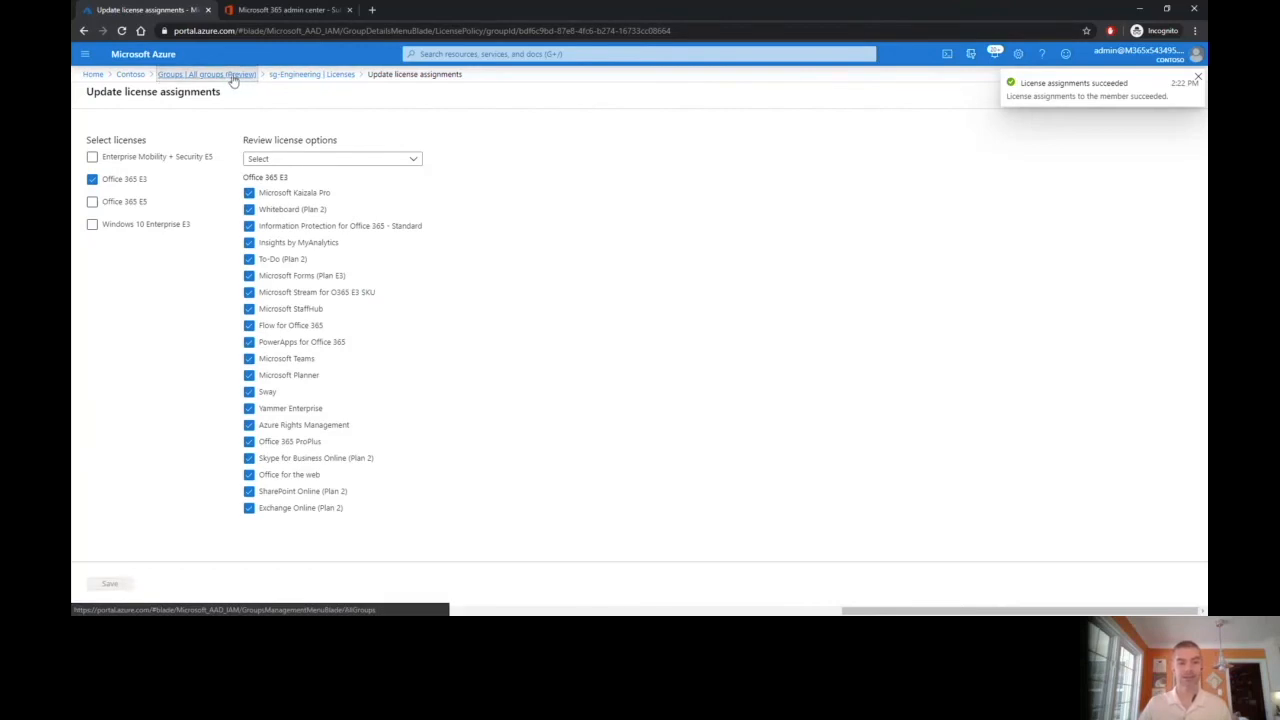
Open Johanna Lorenz's licenses and reprocess to show Office 365 E3 inherited from sg-Engineering
click(205, 74)
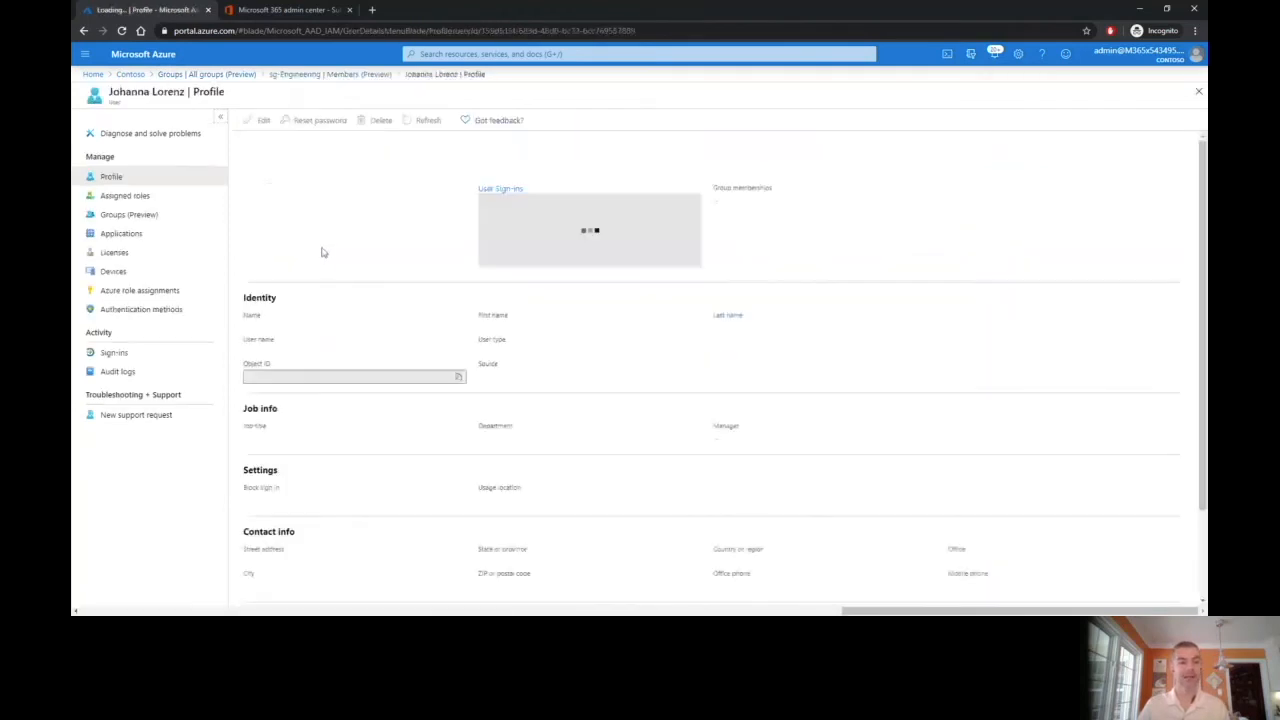
click(114, 252)
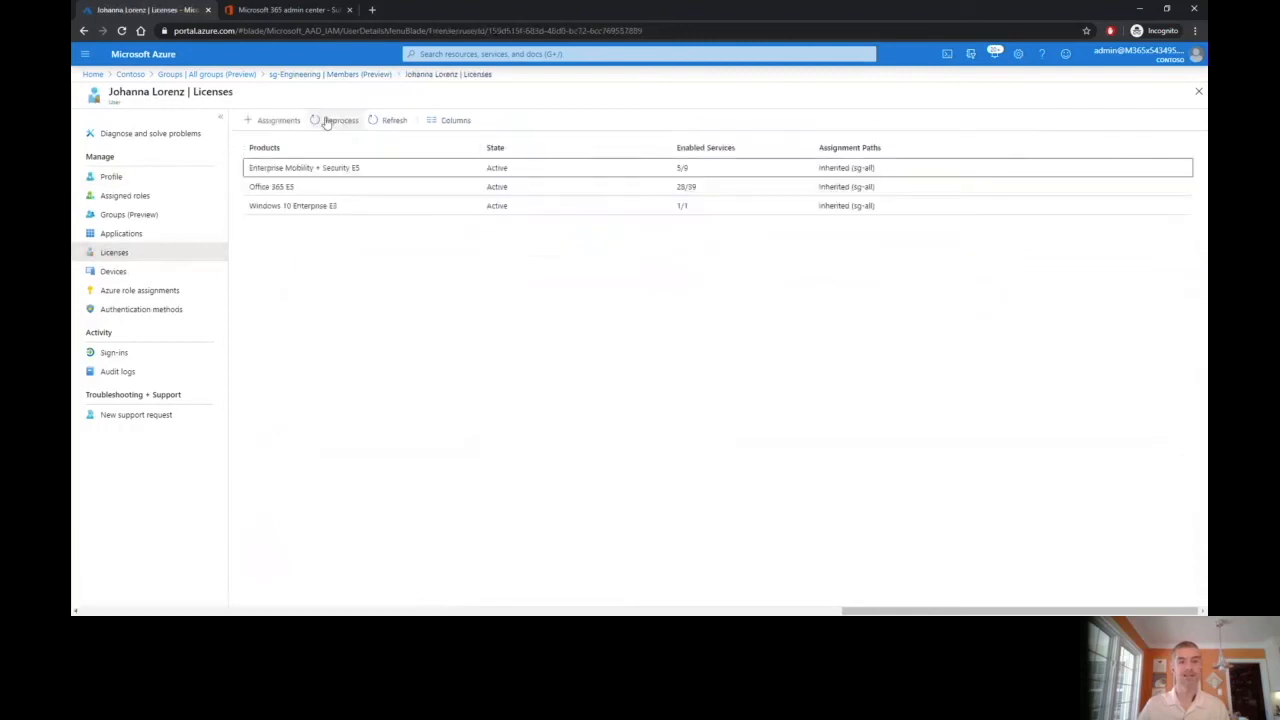
click(340, 120)
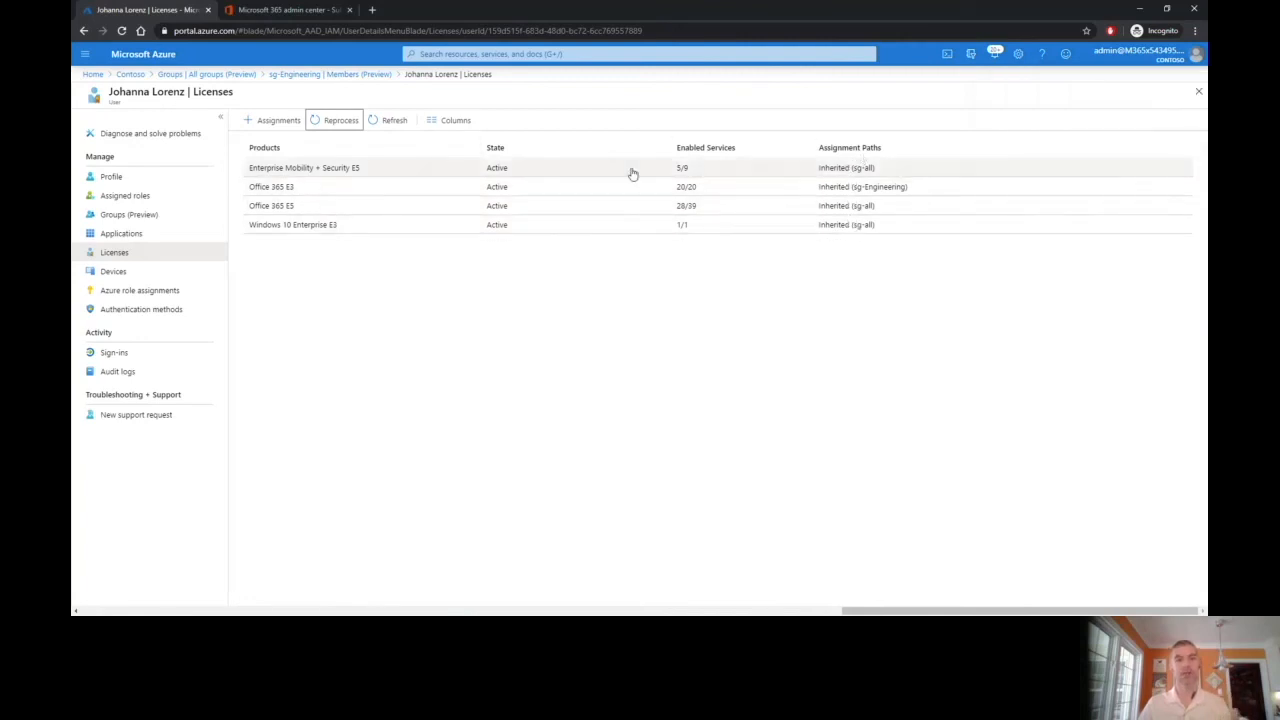
mouse_move(805, 188)
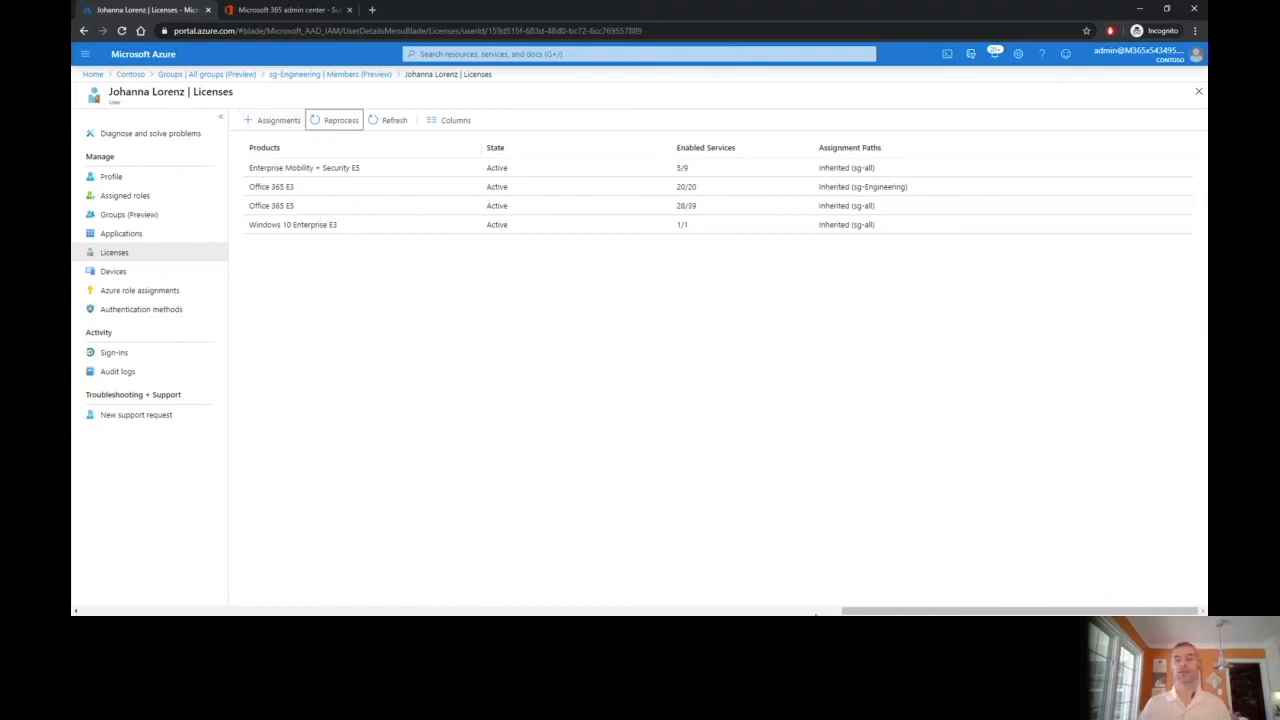
mouse_move(1147, 597)
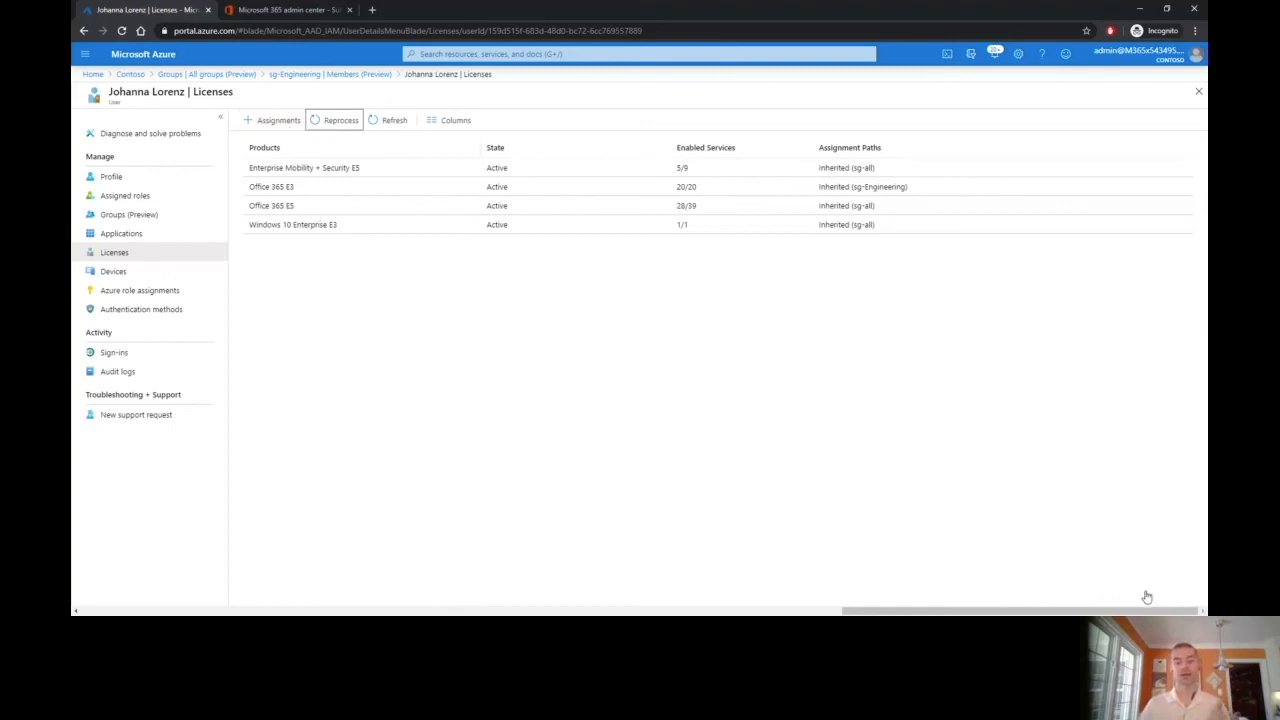
mouse_move(1150, 597)
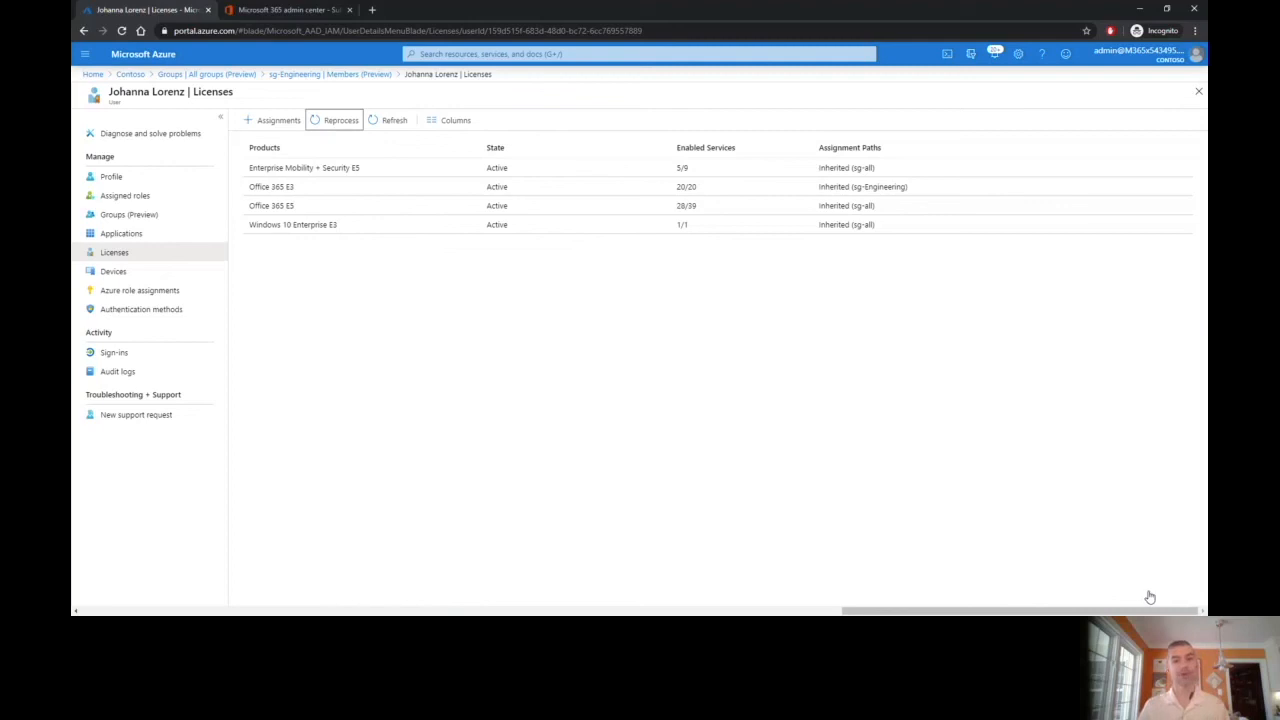